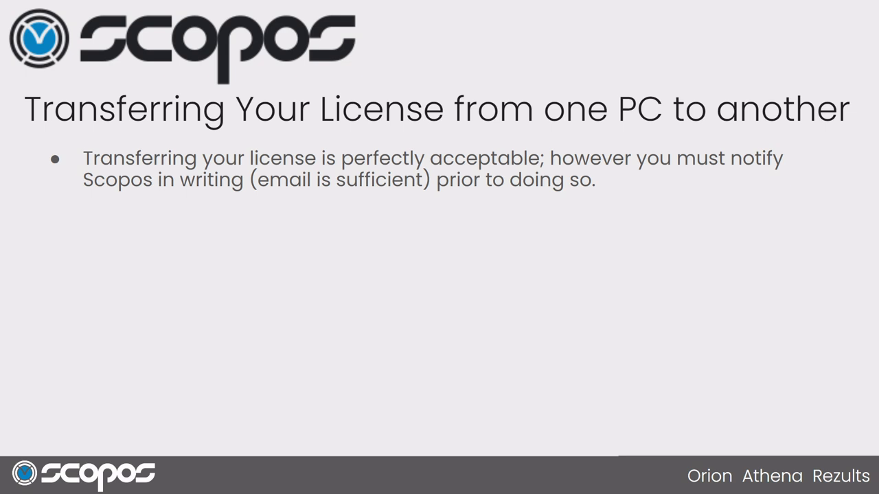
mouse_move(451, 271)
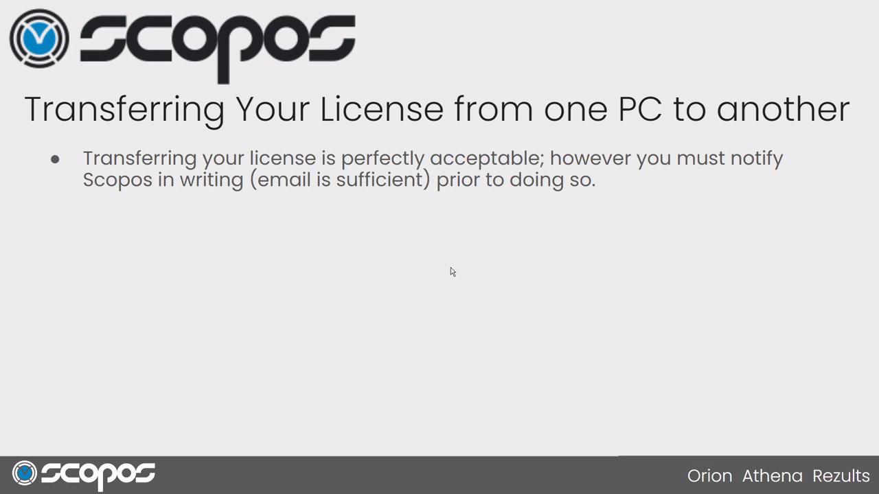
mouse_move(441, 269)
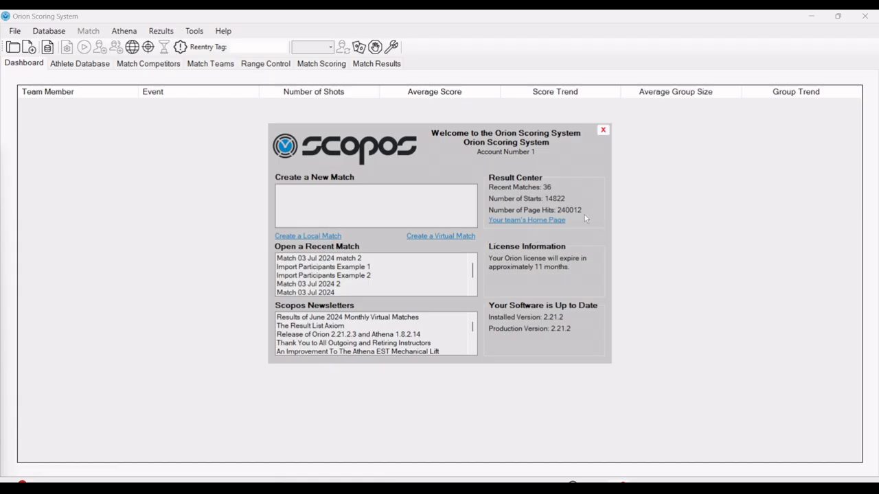
mouse_move(587, 233)
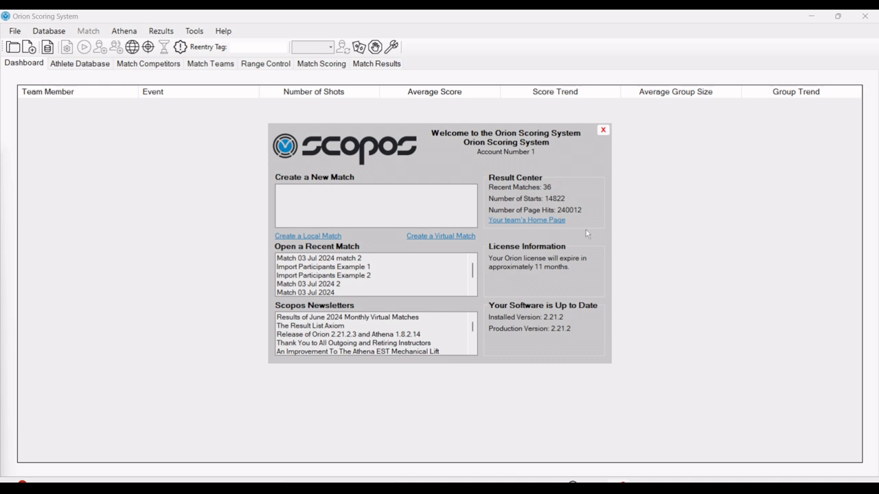
mouse_move(499, 305)
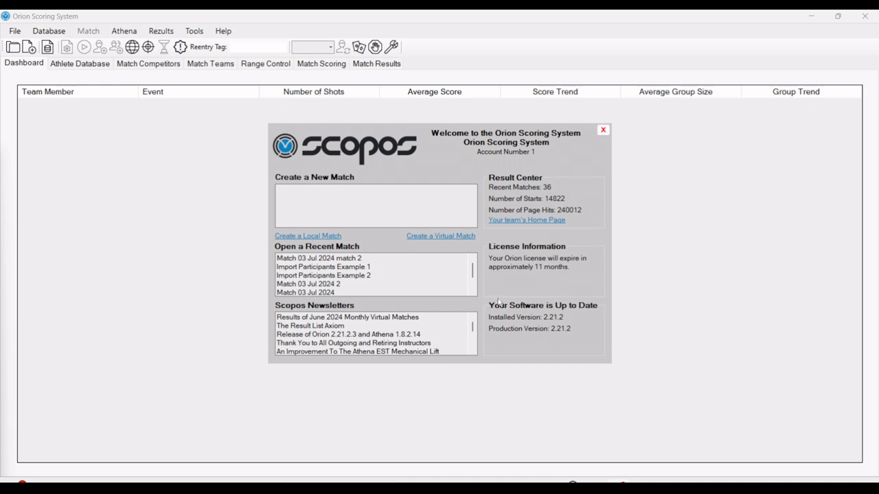
mouse_move(567, 335)
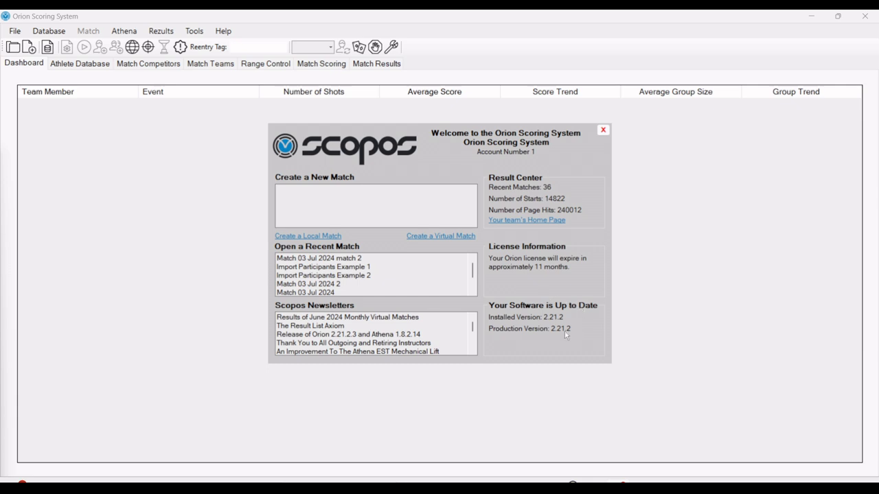
mouse_move(599, 333)
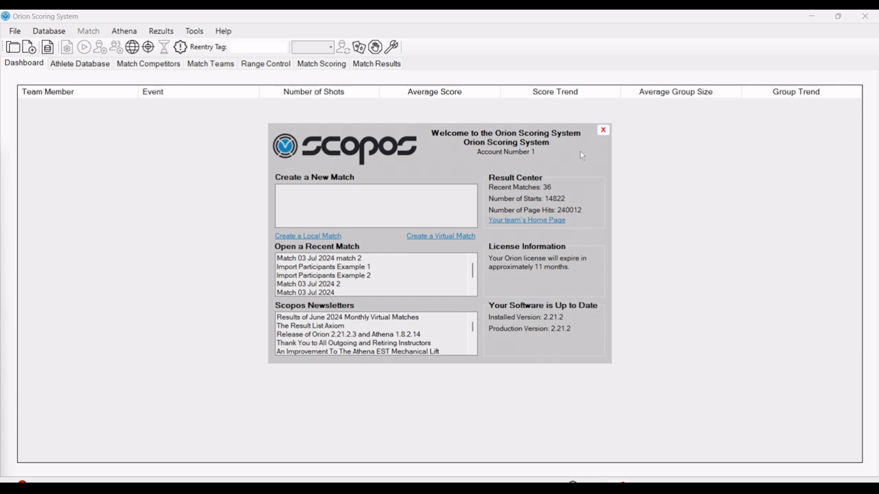
- Dismiss the Welcome dialog showing license and version info
click(602, 130)
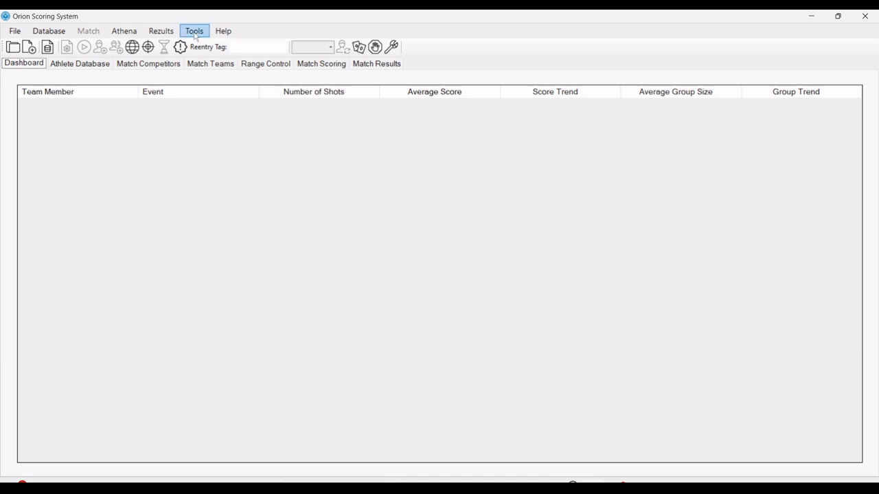
click(195, 31)
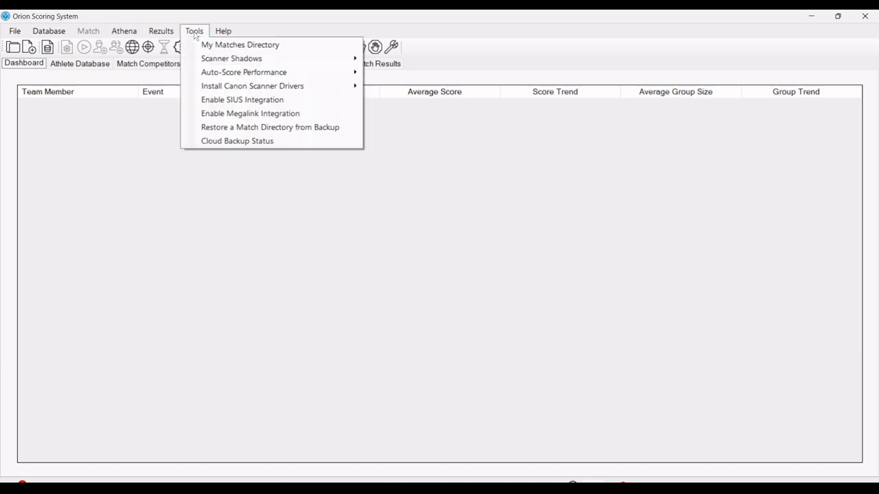
click(222, 31)
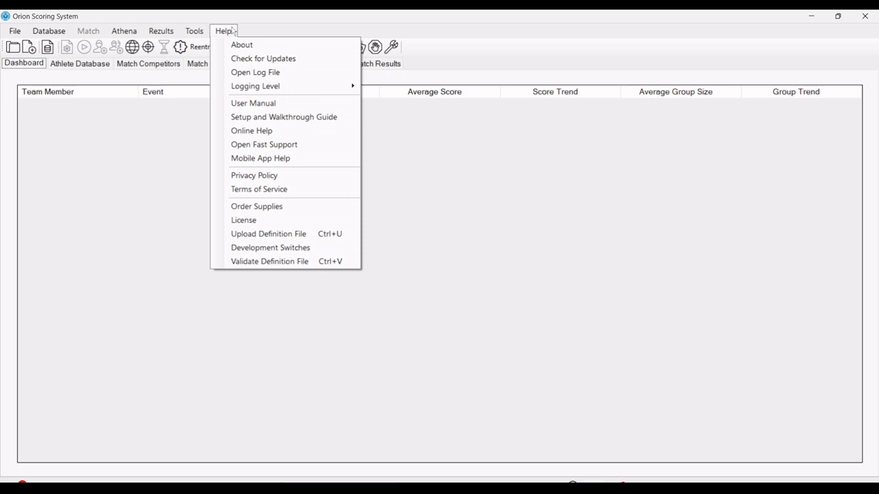
click(260, 59)
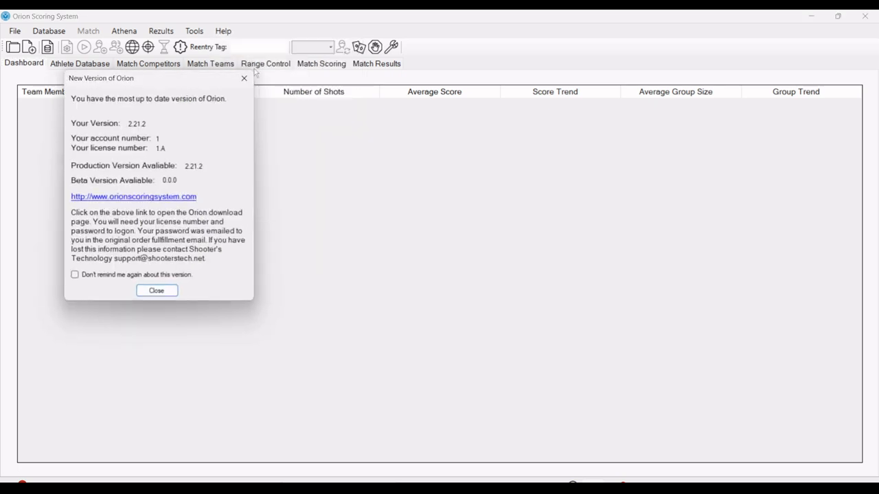
mouse_move(150, 97)
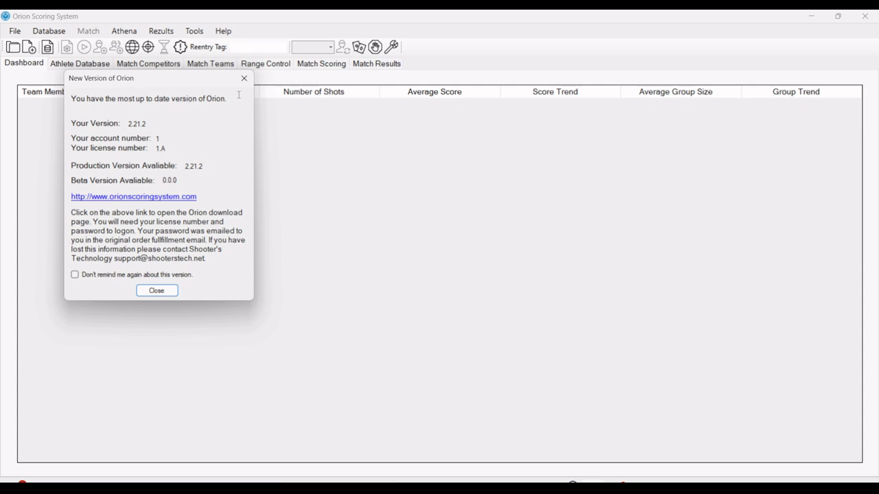
click(156, 290)
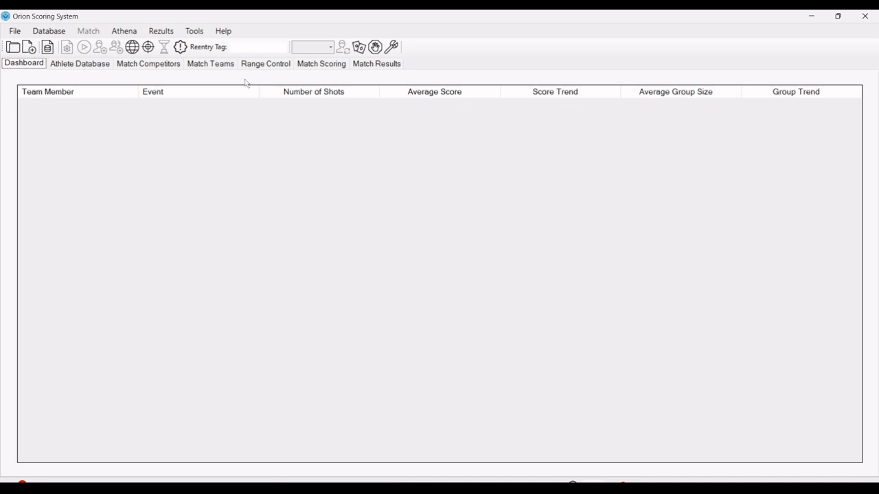
click(194, 31)
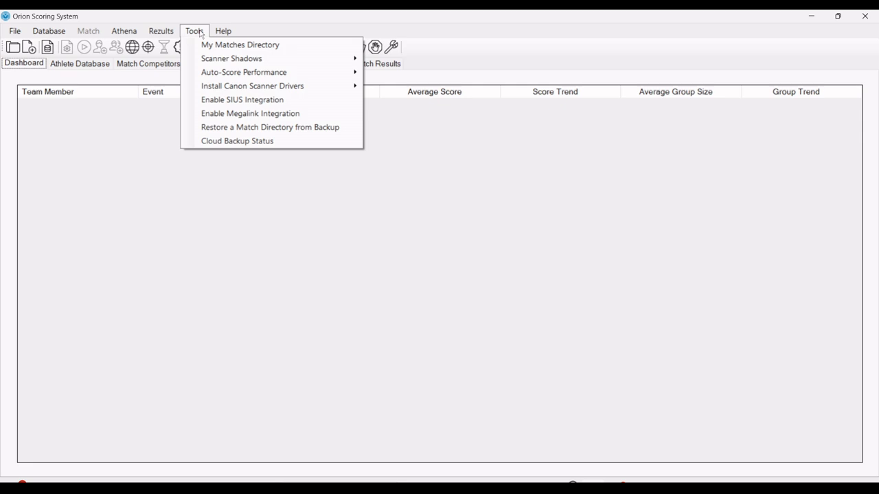
mouse_move(237, 141)
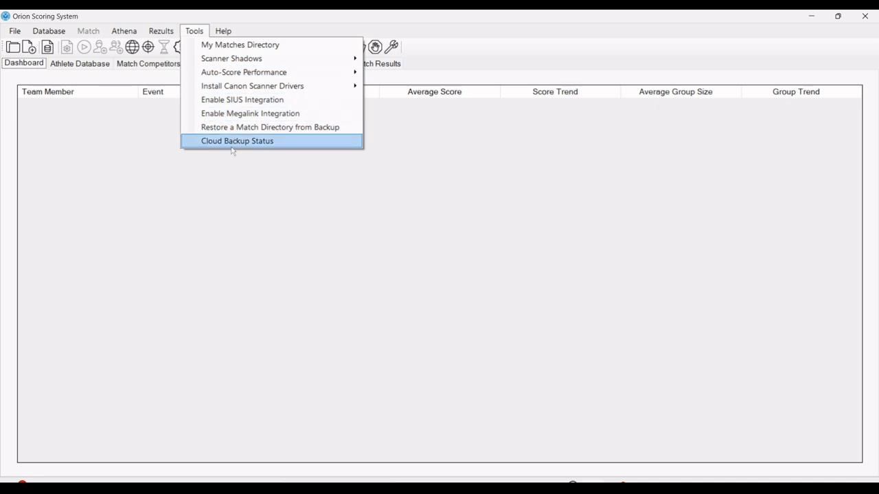
click(237, 141)
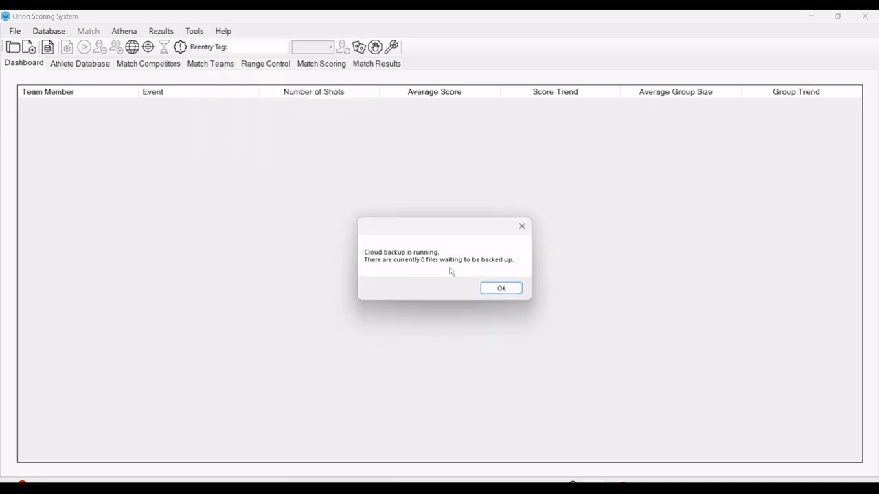
mouse_move(443, 281)
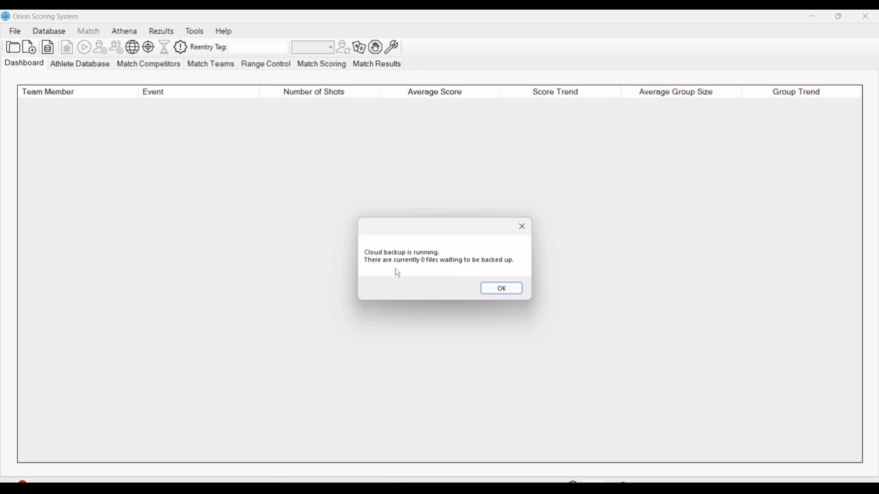
click(500, 288)
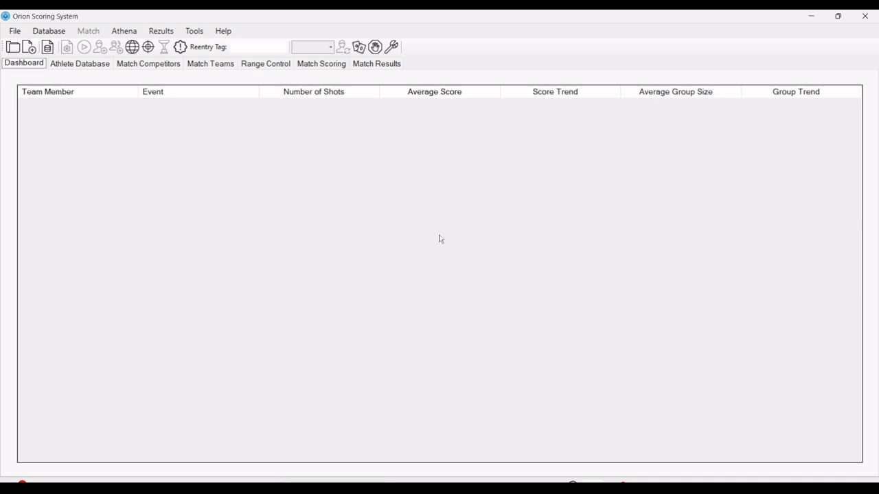
- Save Database Properties with cloud backup and location access left enabled on the Permissions tab
click(55, 31)
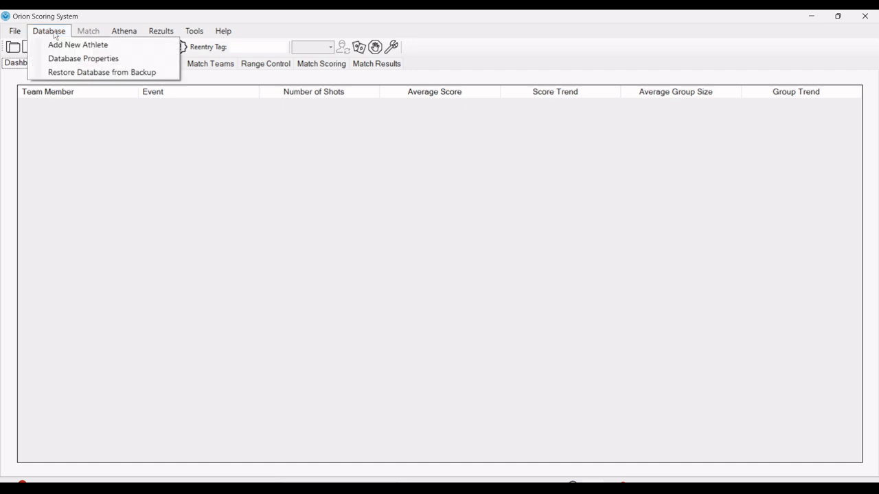
mouse_move(90, 58)
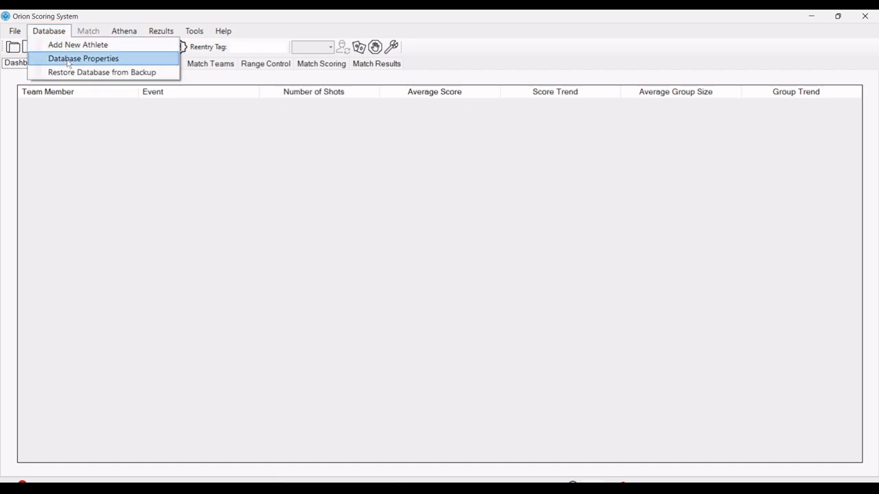
click(85, 58)
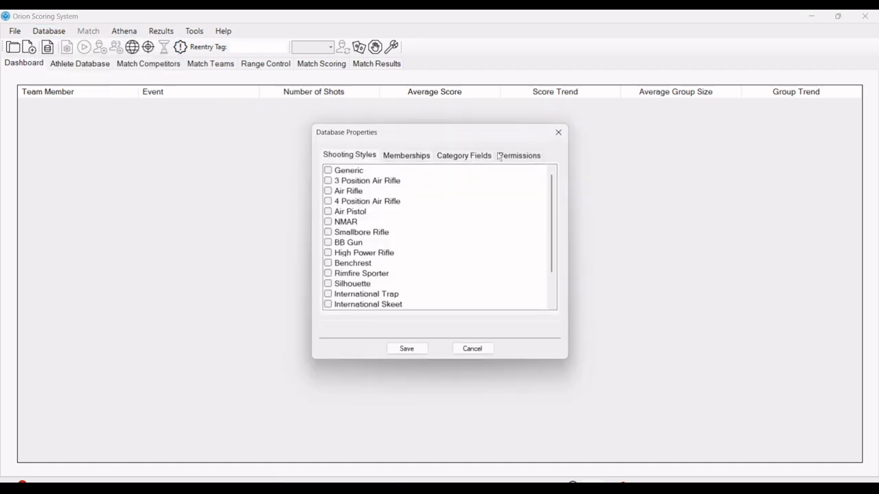
click(519, 154)
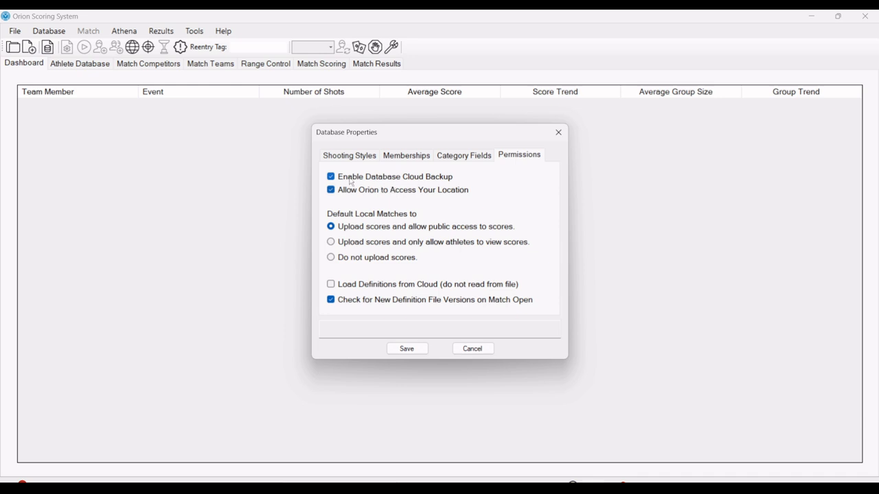
mouse_move(419, 139)
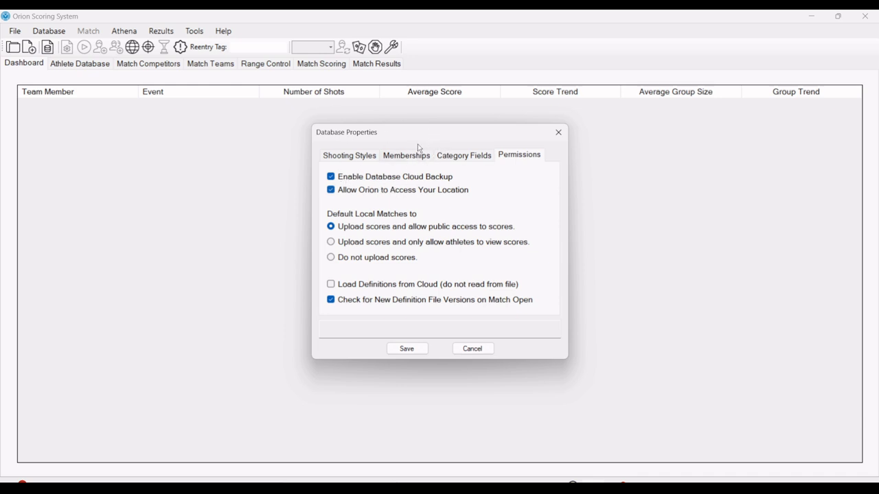
mouse_move(446, 307)
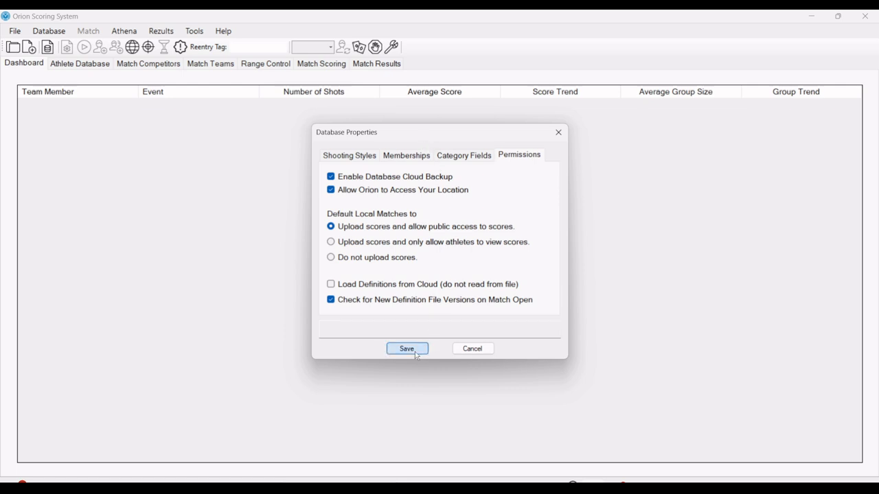
click(406, 349)
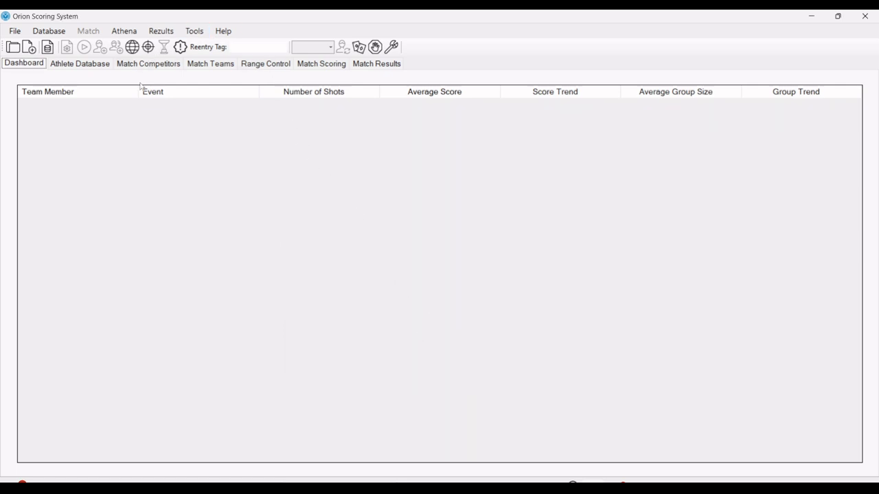
mouse_move(342, 176)
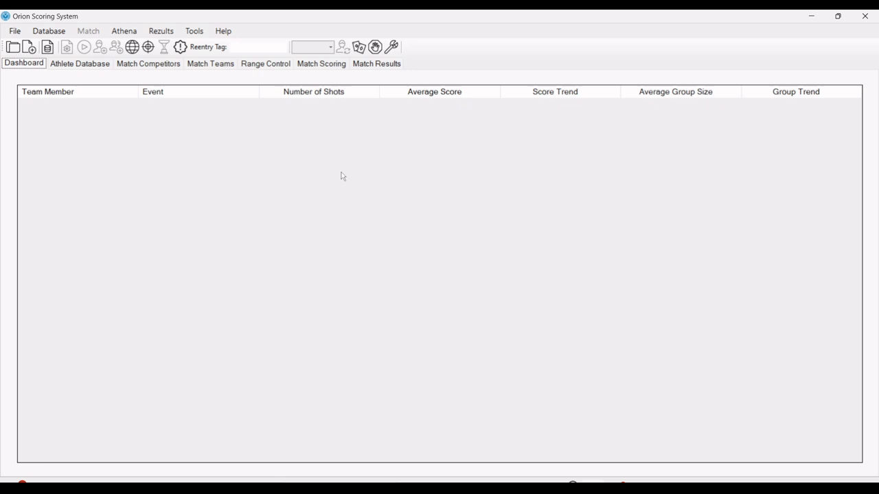
mouse_move(261, 80)
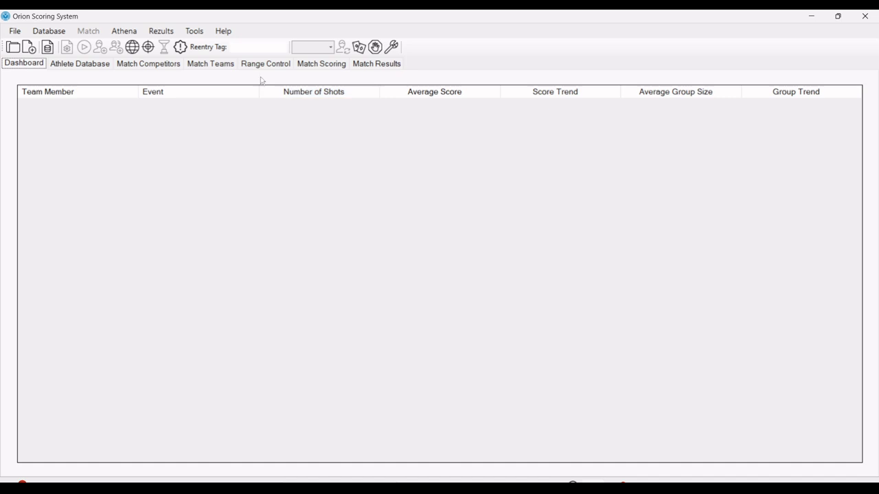
click(194, 31)
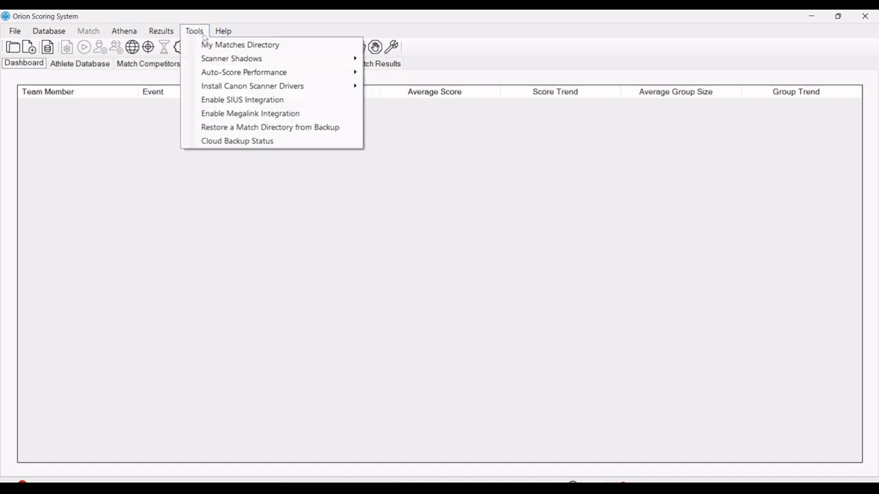
mouse_move(237, 144)
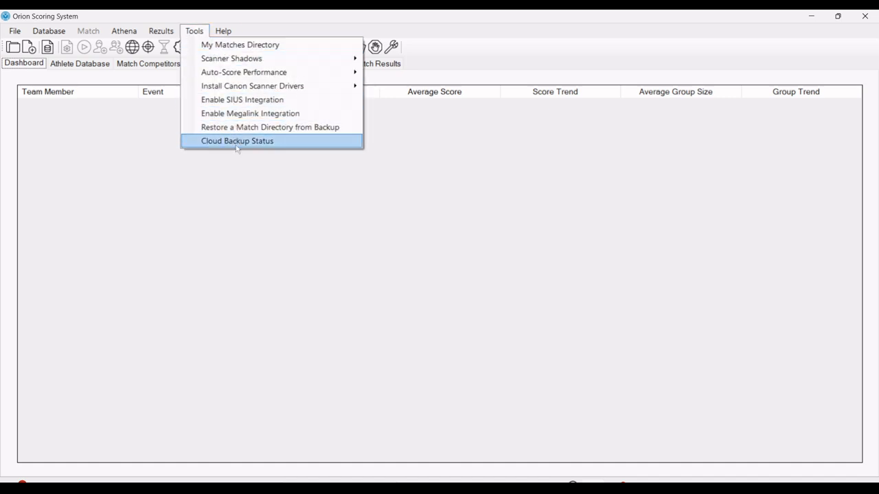
click(237, 141)
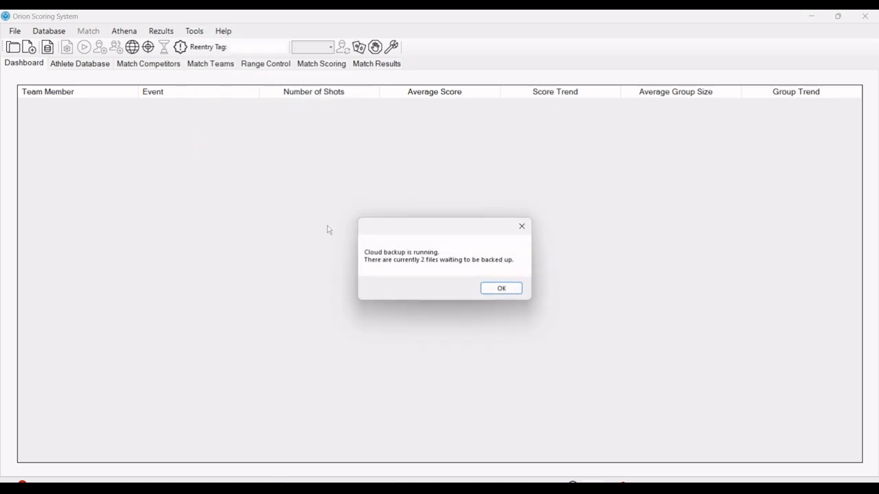
mouse_move(432, 267)
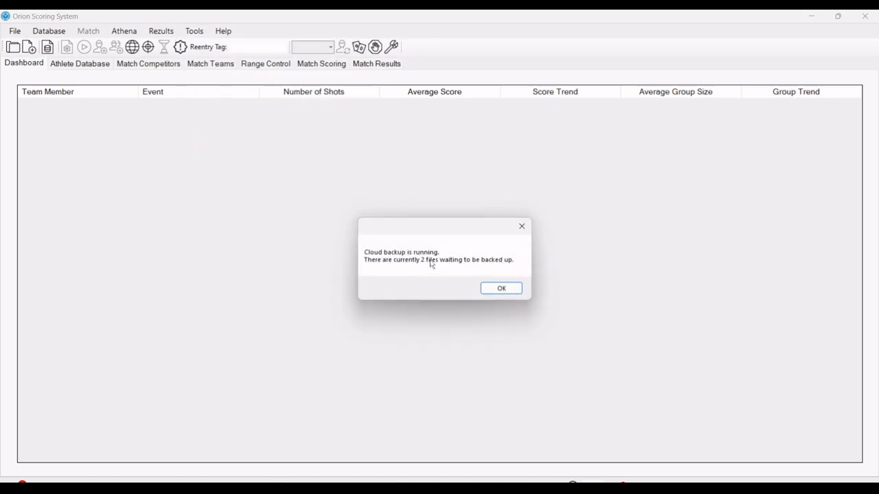
mouse_move(432, 271)
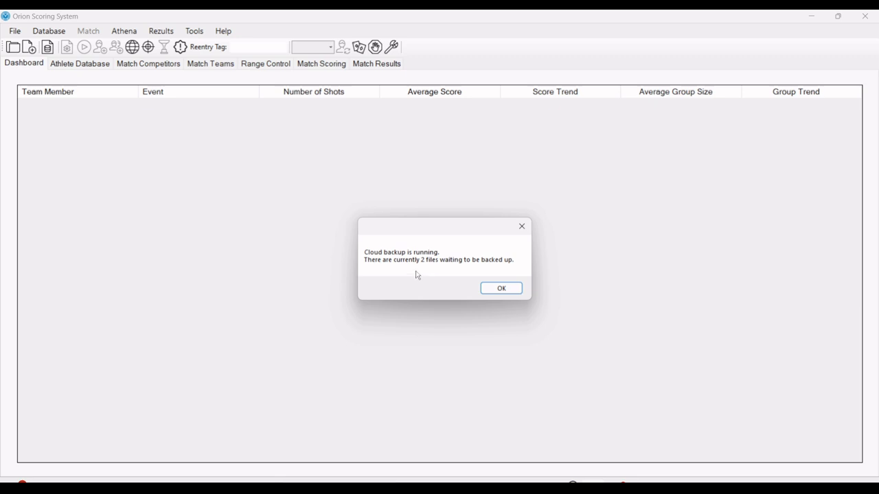
mouse_move(428, 272)
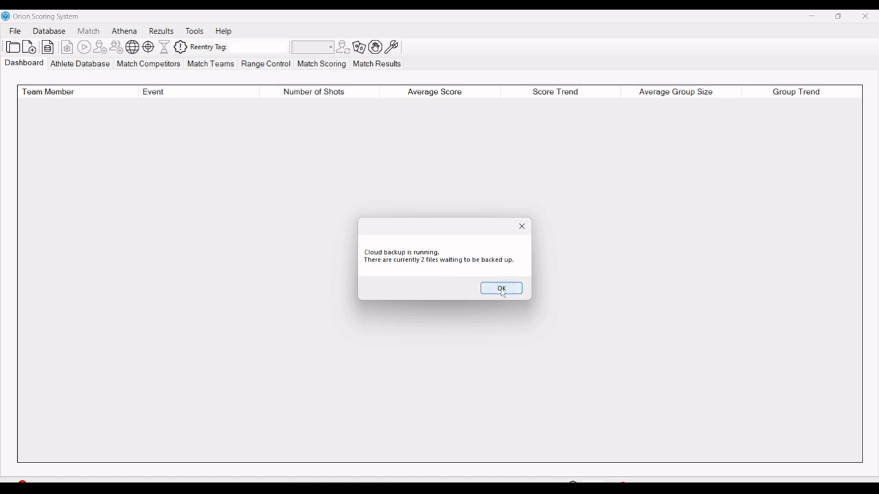
click(500, 288)
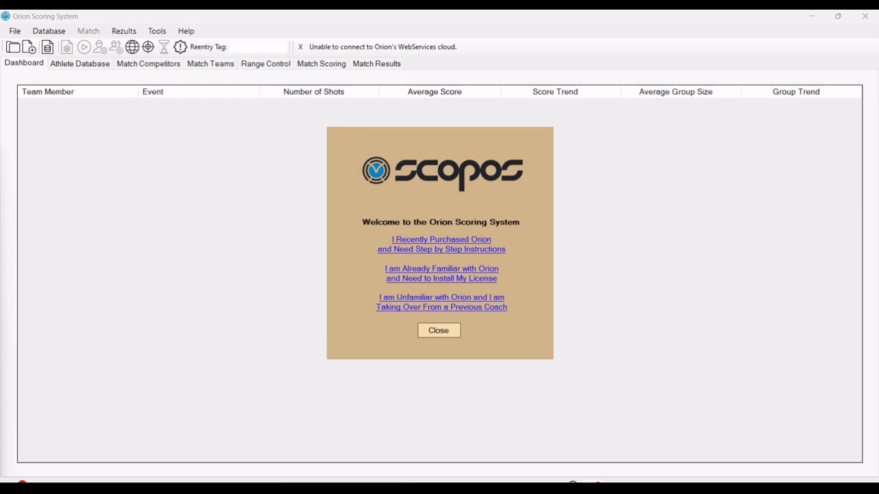
mouse_move(343, 269)
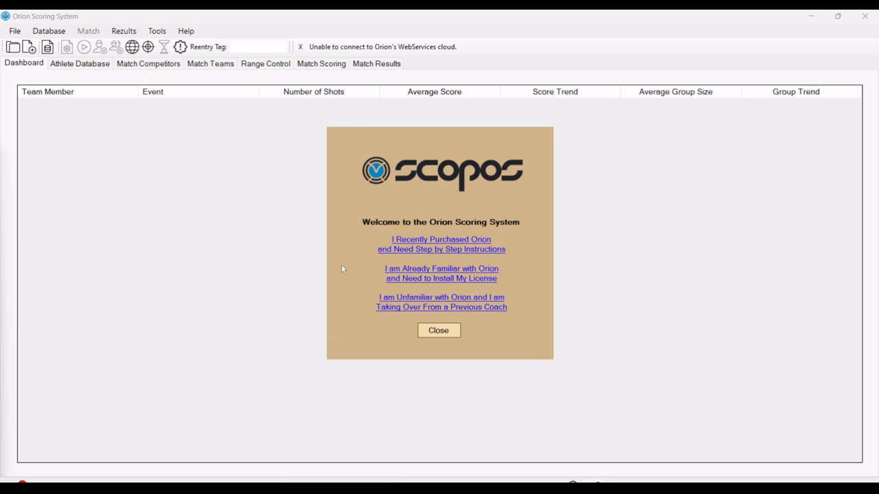
mouse_move(363, 259)
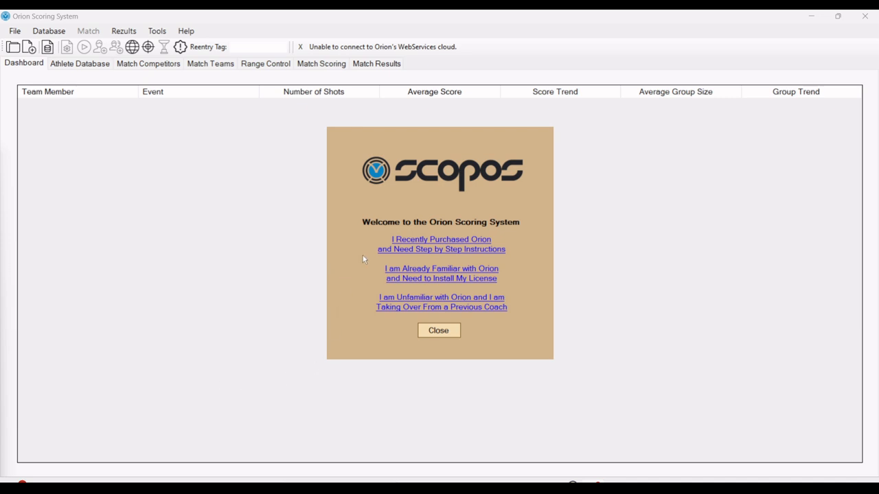
mouse_move(368, 244)
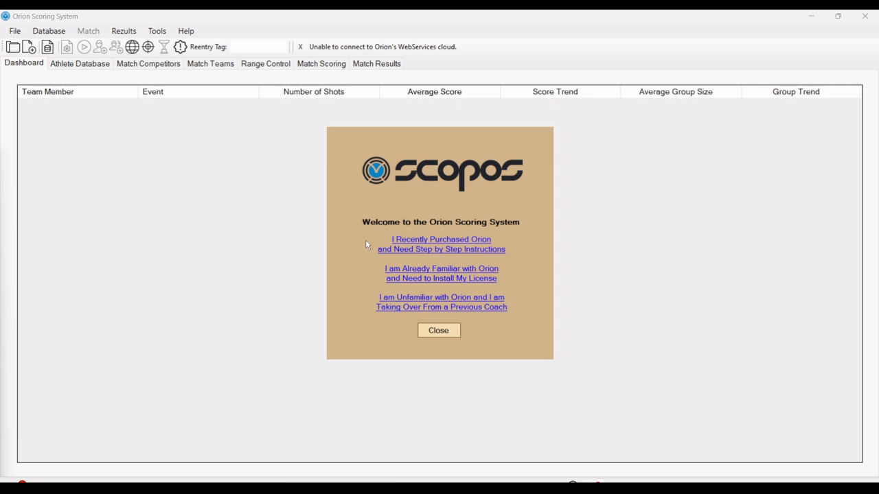
mouse_move(374, 274)
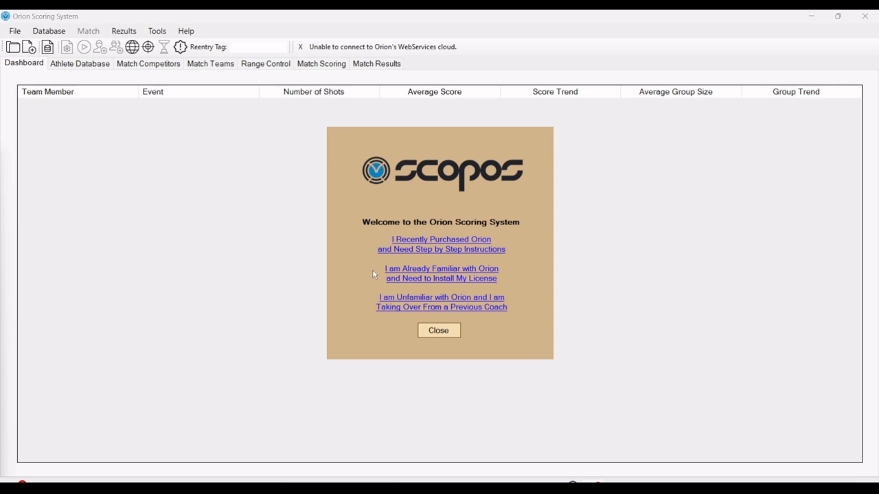
mouse_move(369, 279)
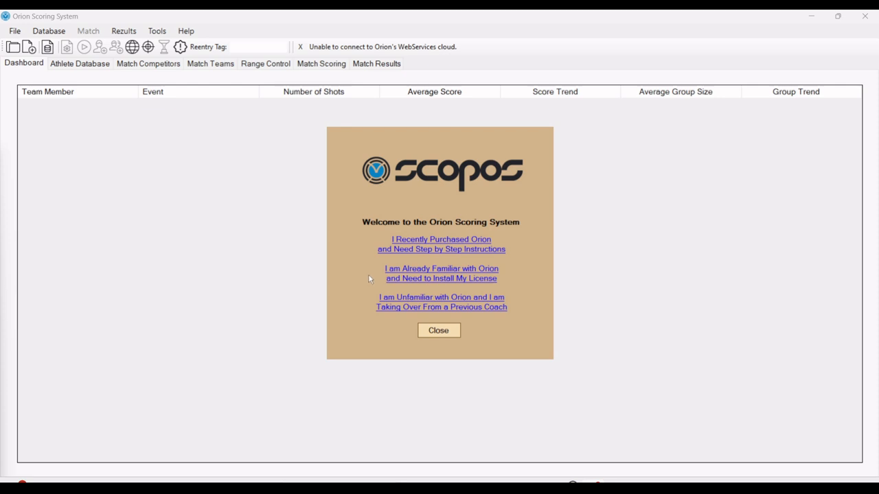
mouse_move(349, 291)
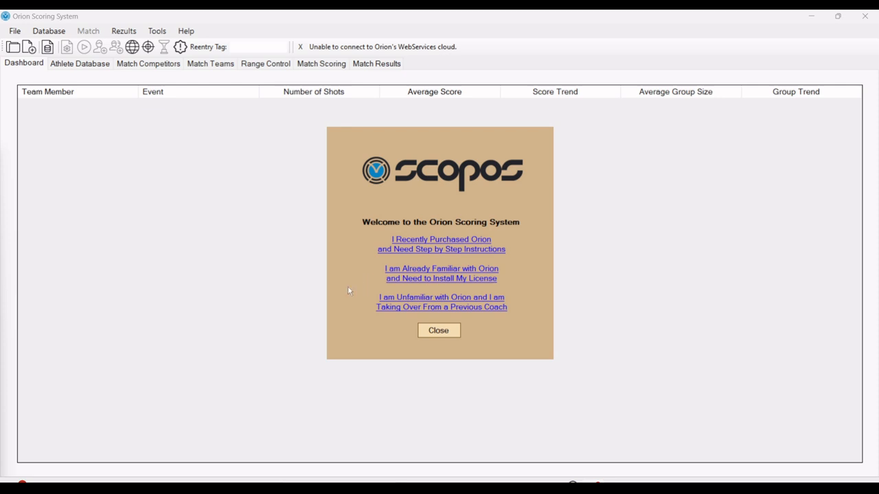
mouse_move(379, 307)
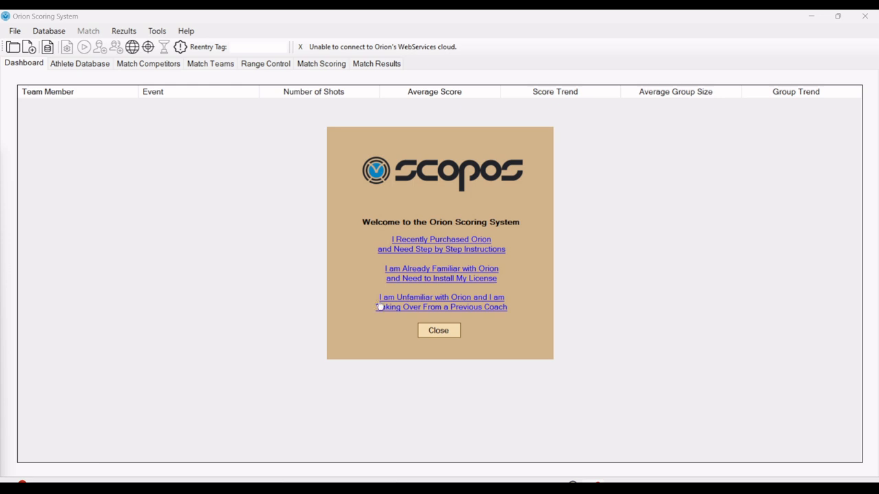
mouse_move(352, 314)
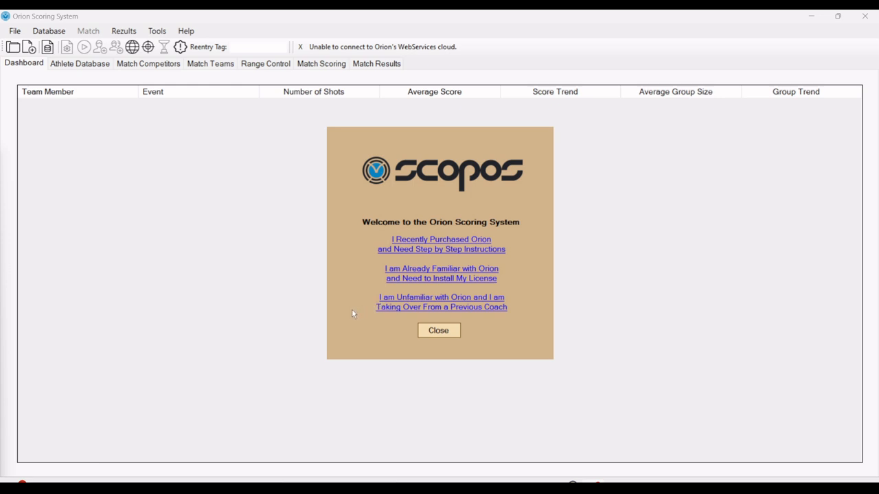
mouse_move(356, 287)
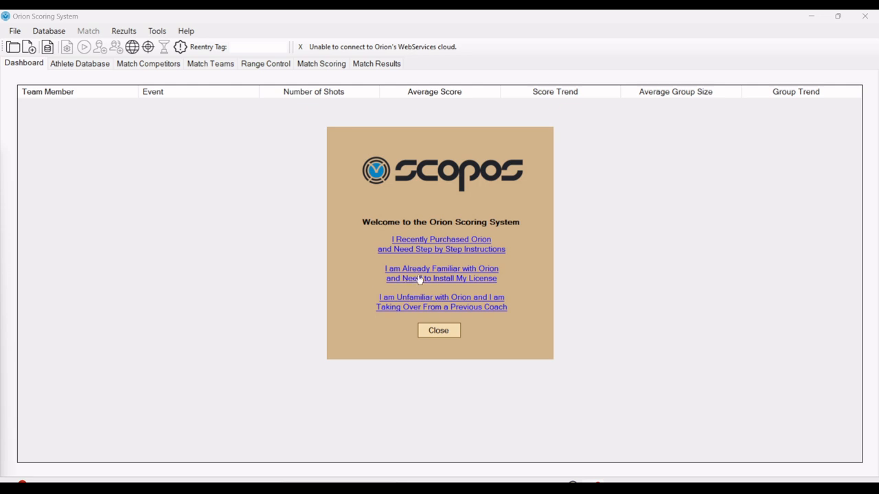
mouse_move(420, 280)
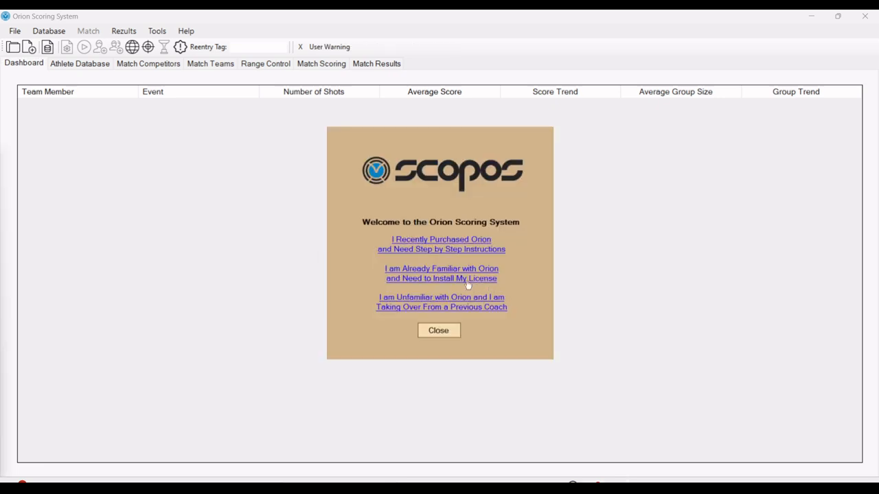
- Choose to install an existing license and focus the empty Download Code box
click(441, 273)
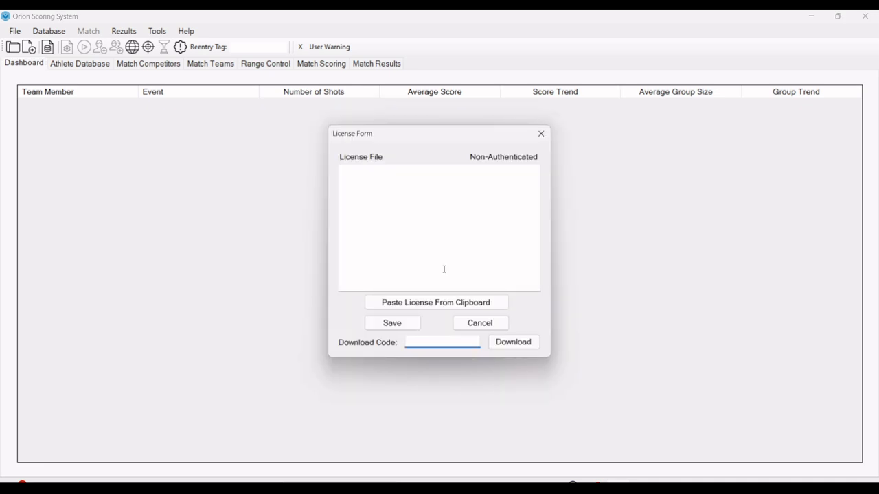
click(442, 341)
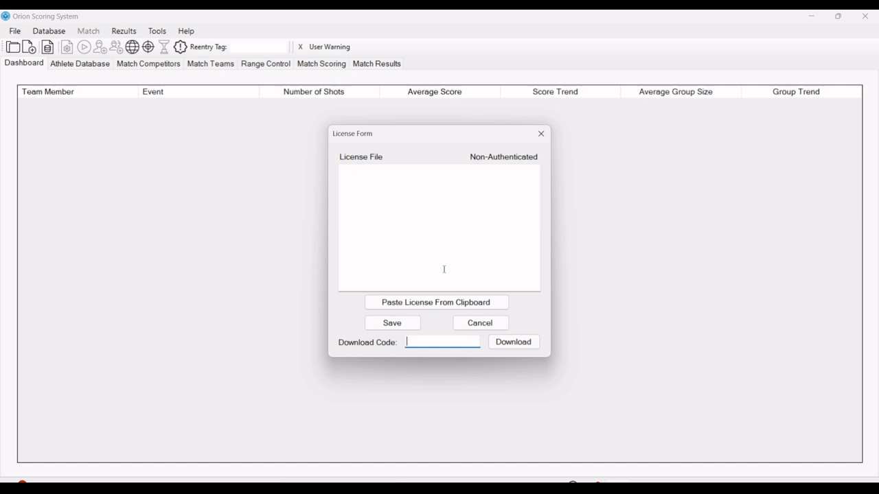
mouse_move(426, 242)
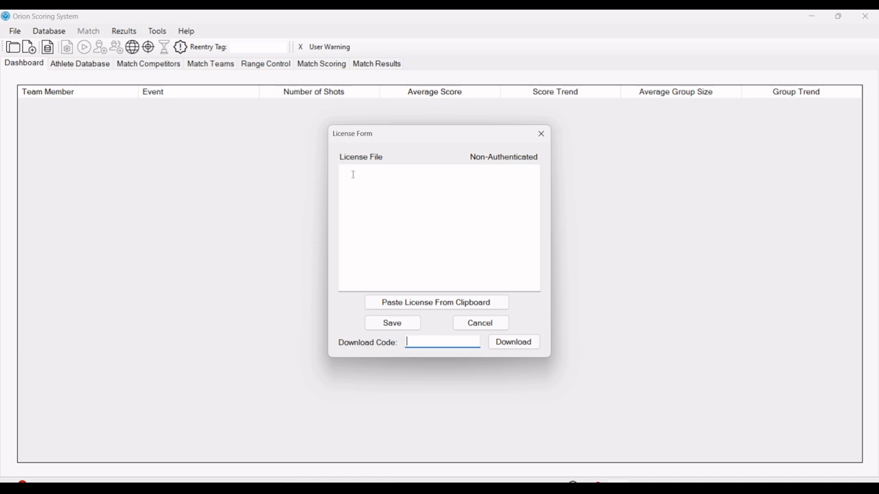
mouse_move(354, 174)
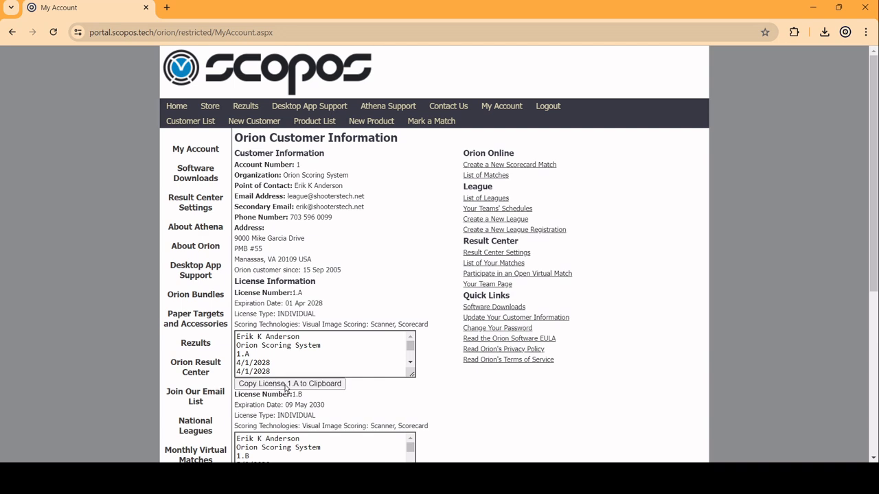
- Copy License 1.A to the clipboard from the My Account page
click(290, 384)
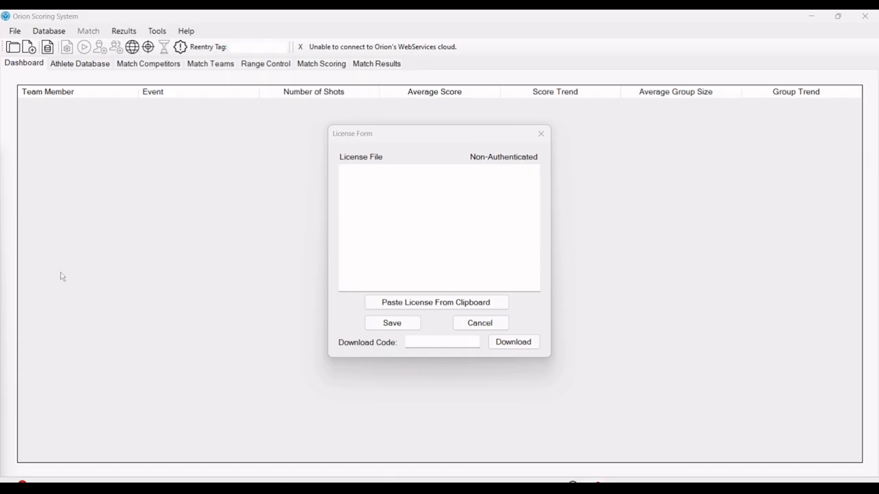
- Paste and save License 1.A, accept the restart, and relaunch Orion from the desktop
click(396, 242)
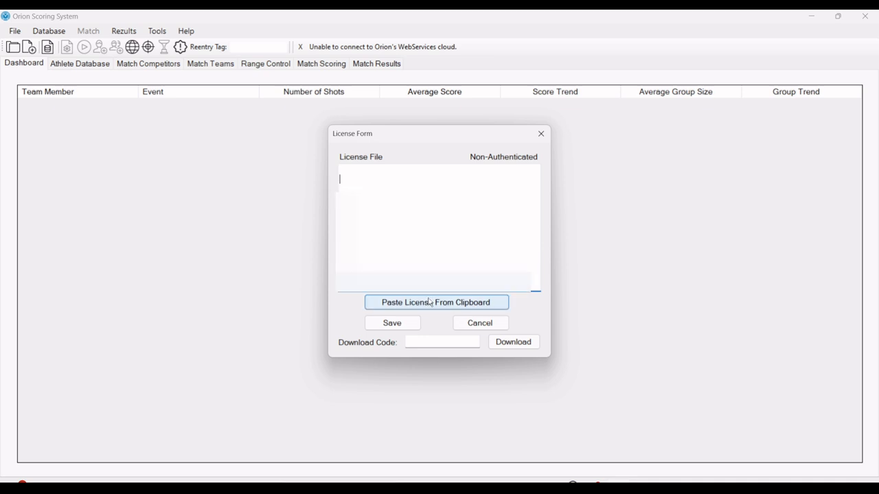
click(436, 302)
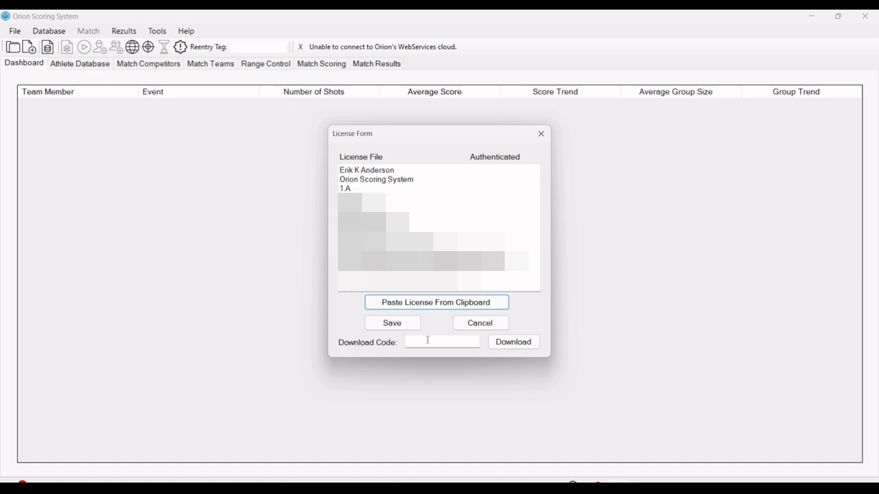
click(393, 323)
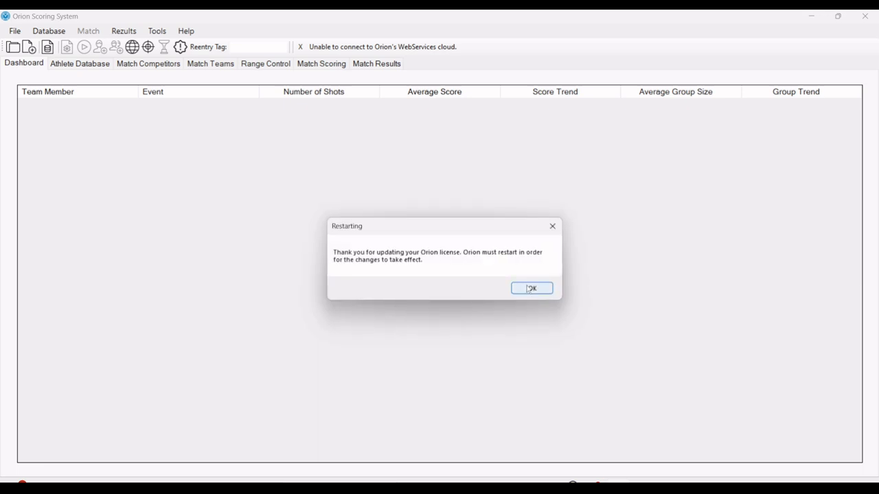
click(531, 288)
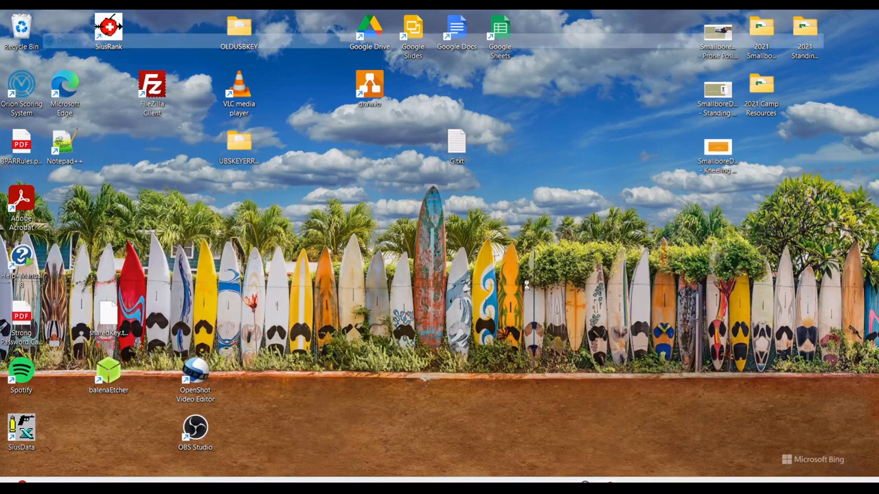
double_click(13, 82)
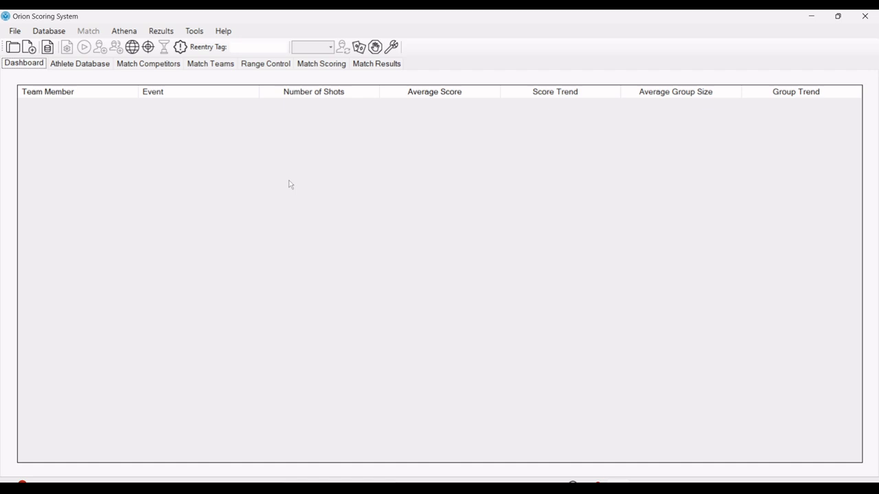
mouse_move(197, 63)
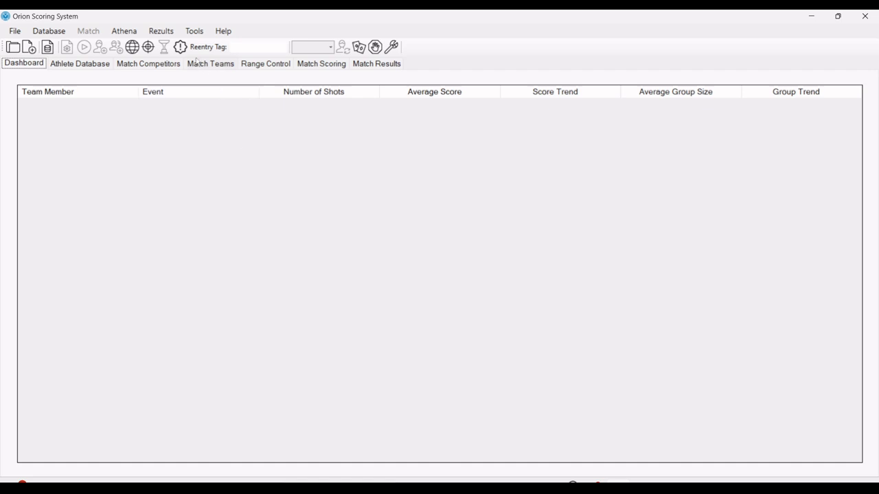
- Run the DR-M260 scanner driver installer, which exits because a newer version exists
click(194, 31)
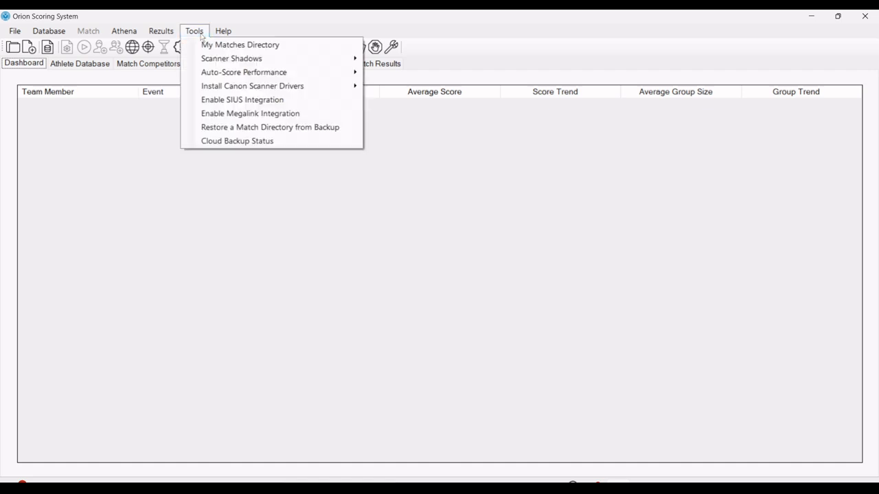
mouse_move(273, 86)
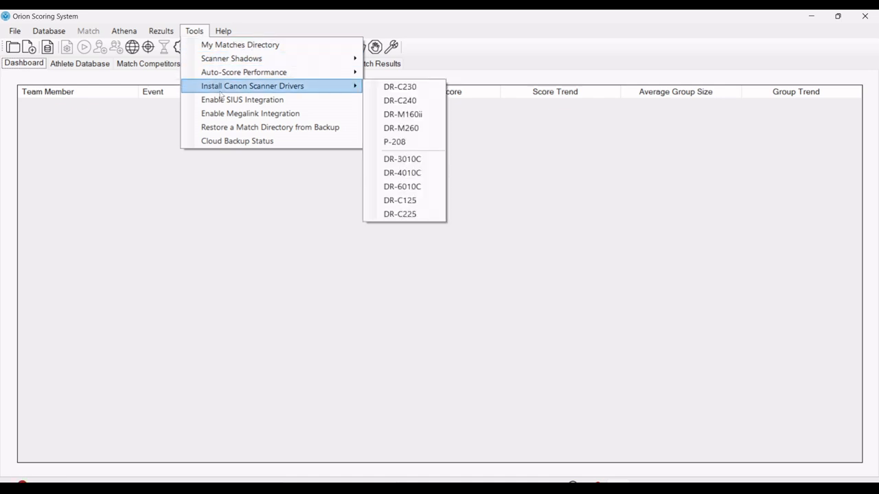
mouse_move(405, 100)
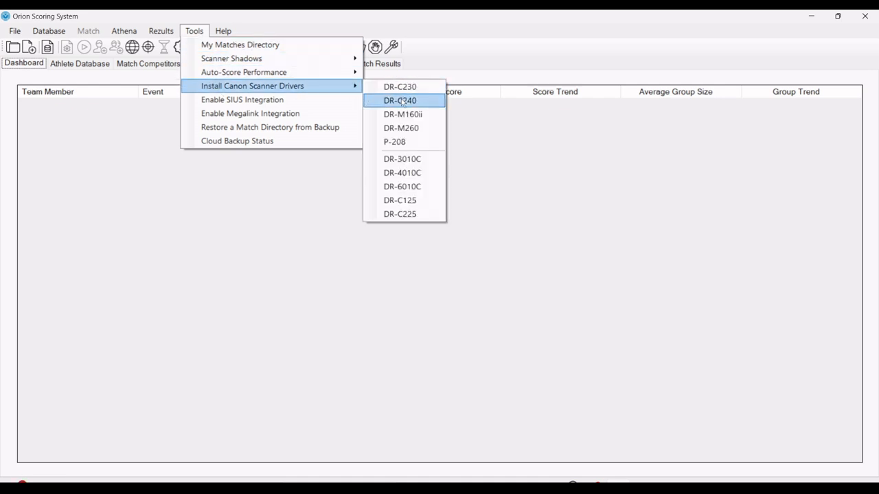
mouse_move(408, 132)
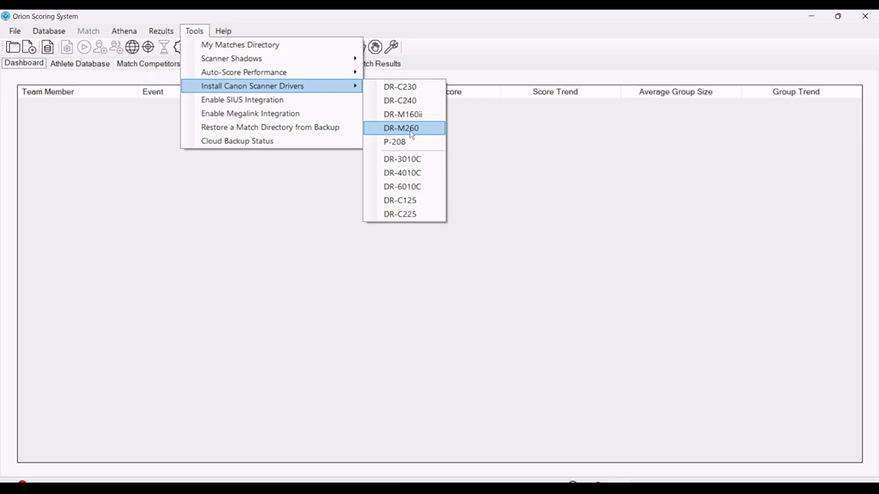
click(403, 128)
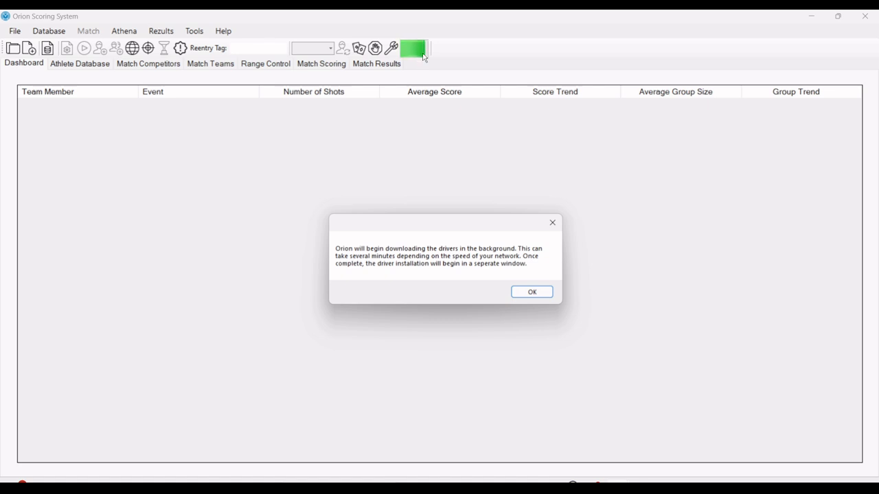
click(531, 292)
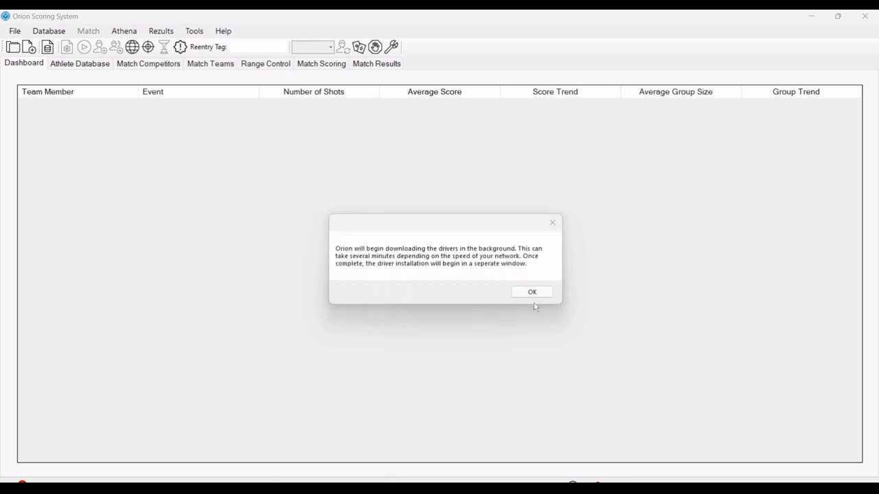
click(531, 291)
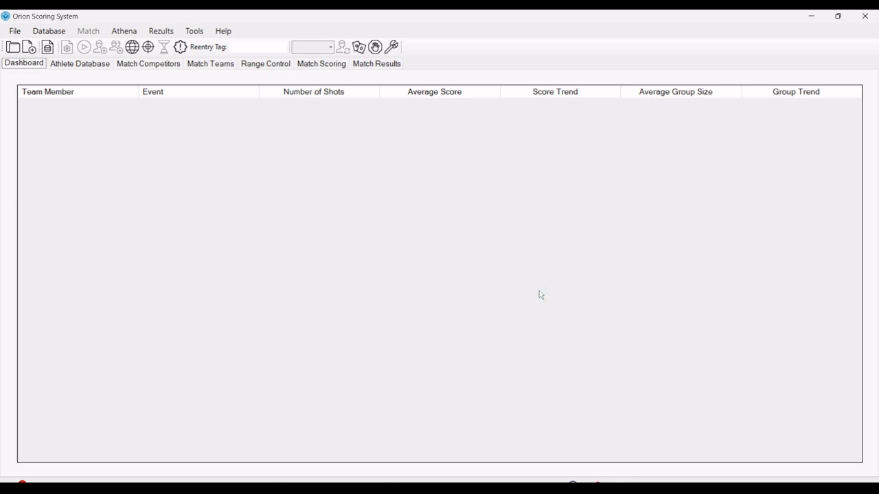
mouse_move(528, 294)
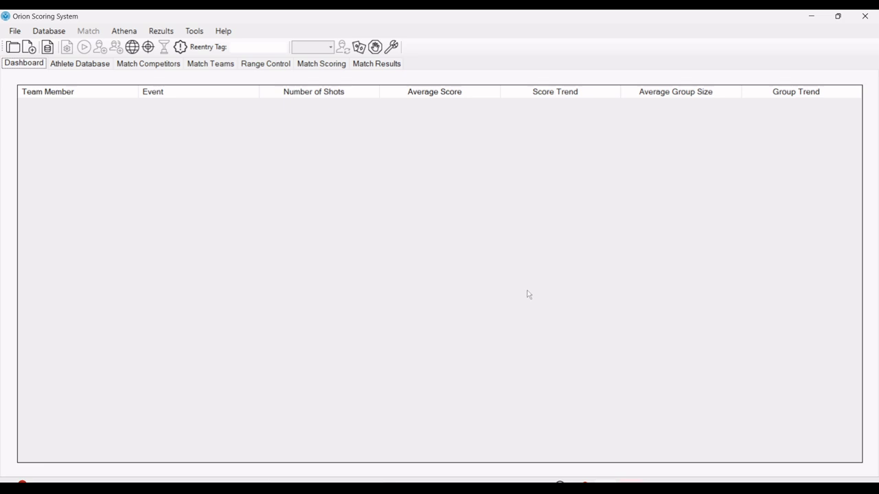
mouse_move(478, 330)
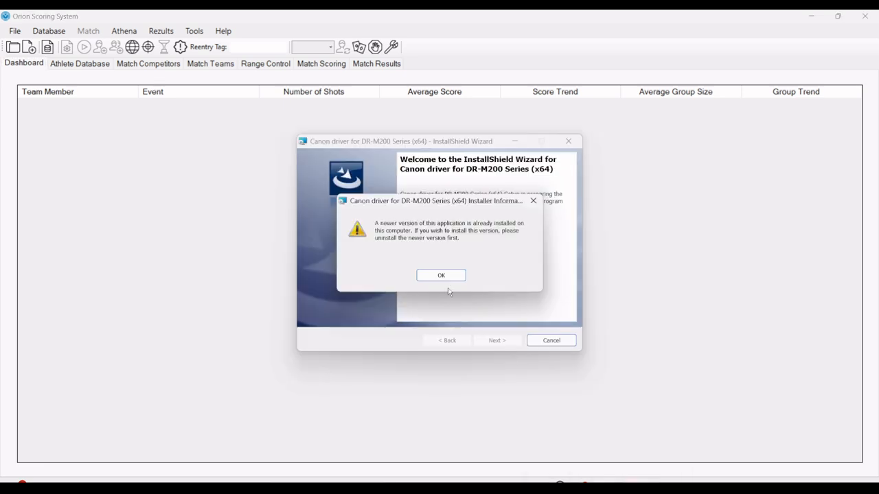
click(440, 275)
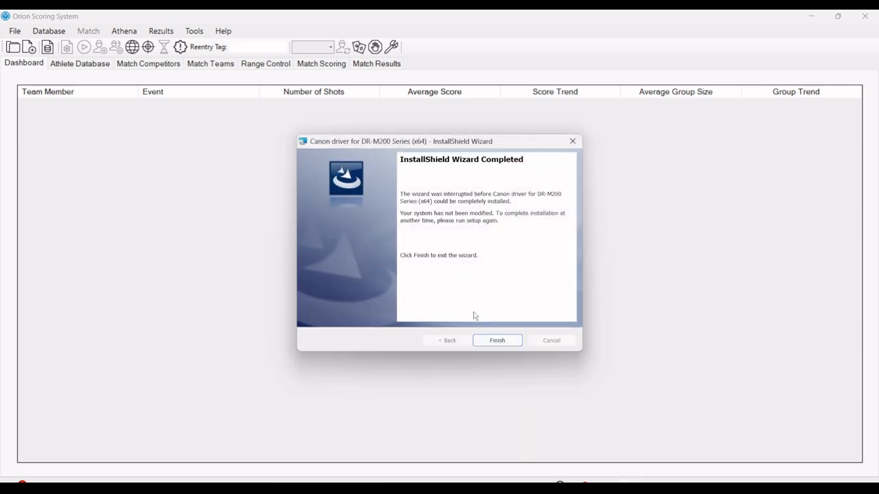
click(497, 339)
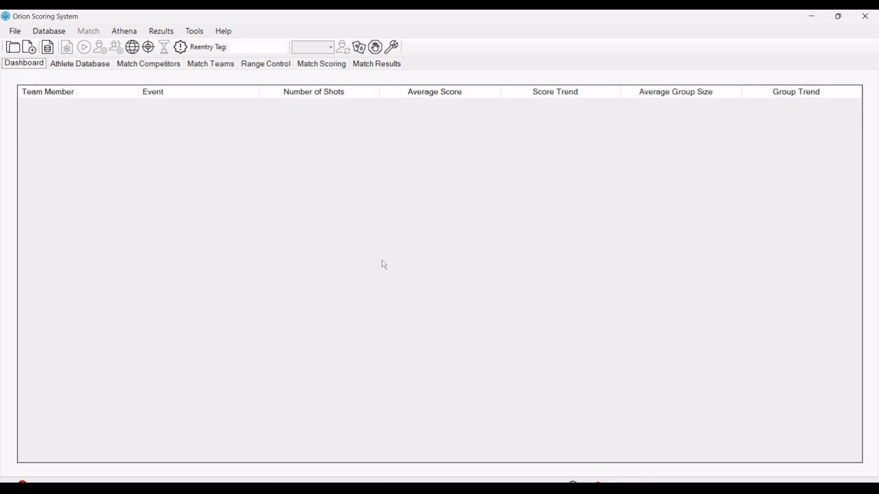
mouse_move(359, 261)
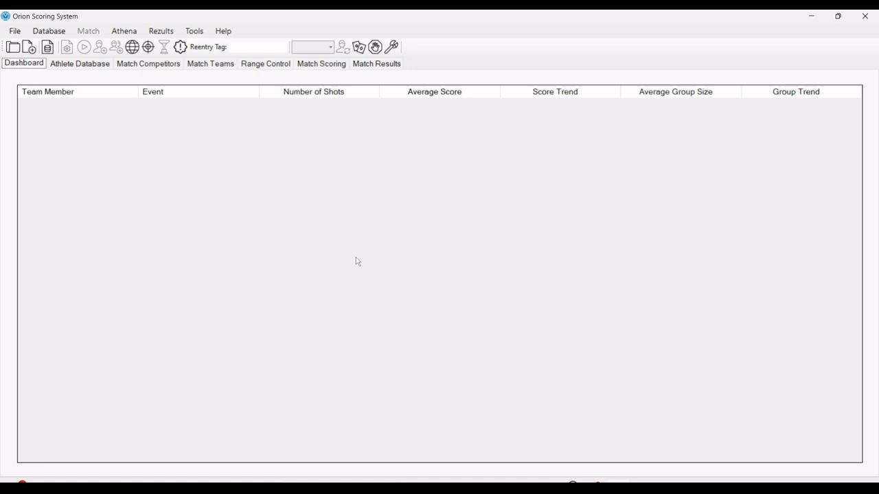
mouse_move(172, 152)
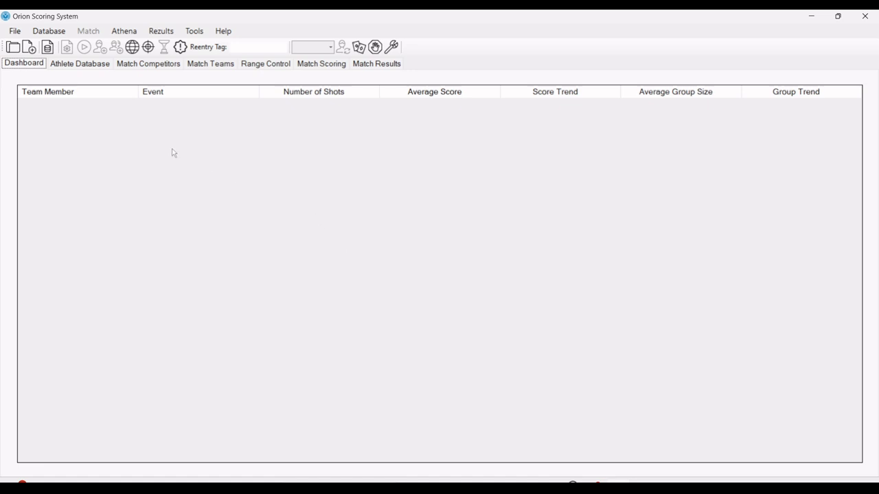
click(48, 31)
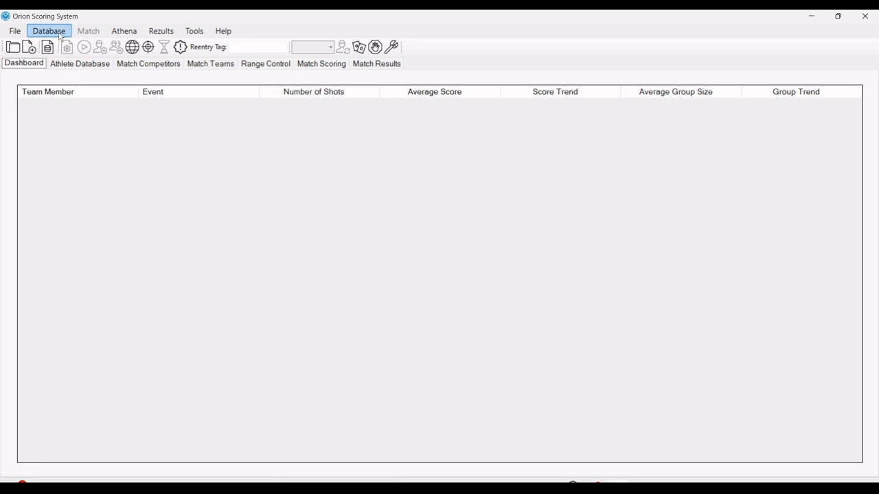
- Restore the 7/9/2024 10:38 database backup, relaunch Orion, and view the Athlete Database tab
click(51, 31)
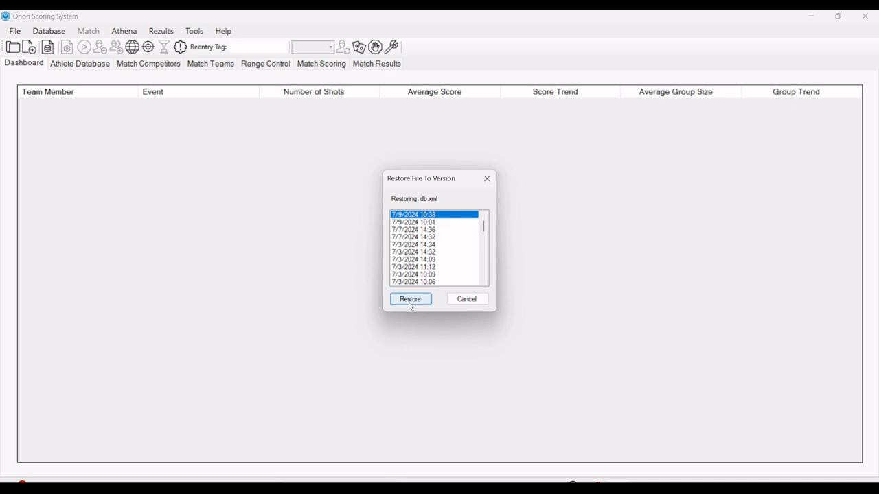
click(410, 299)
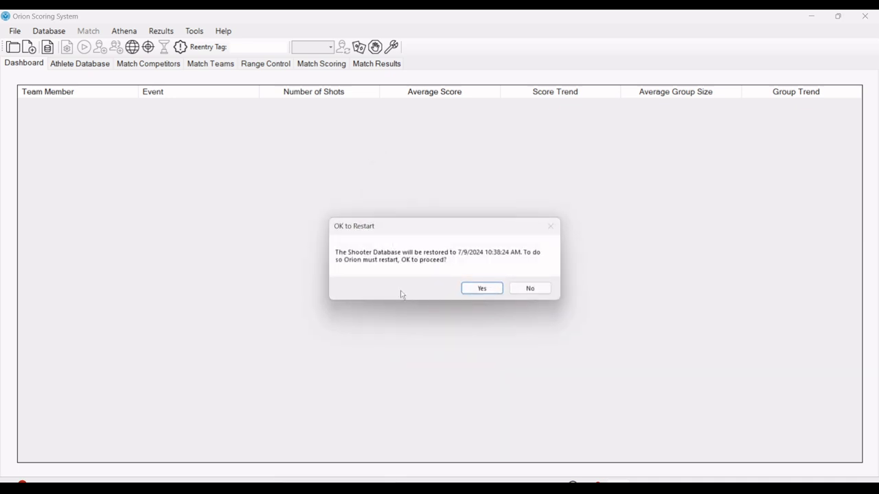
click(481, 287)
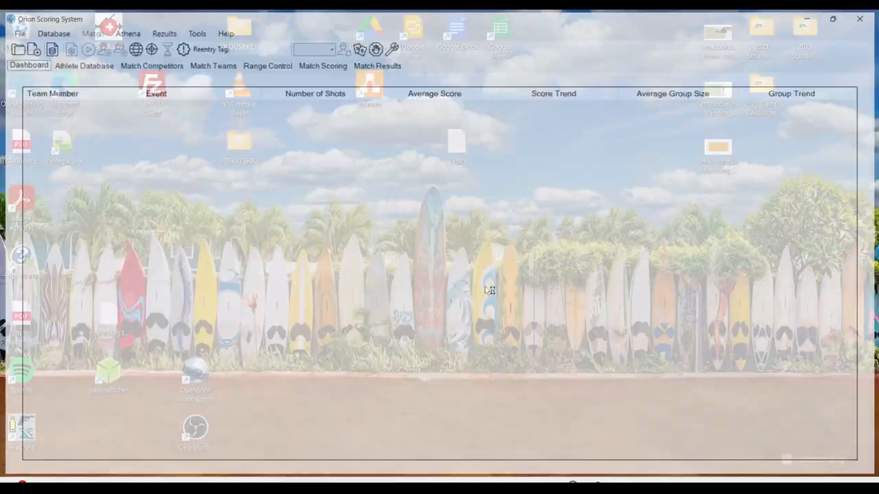
click(873, 18)
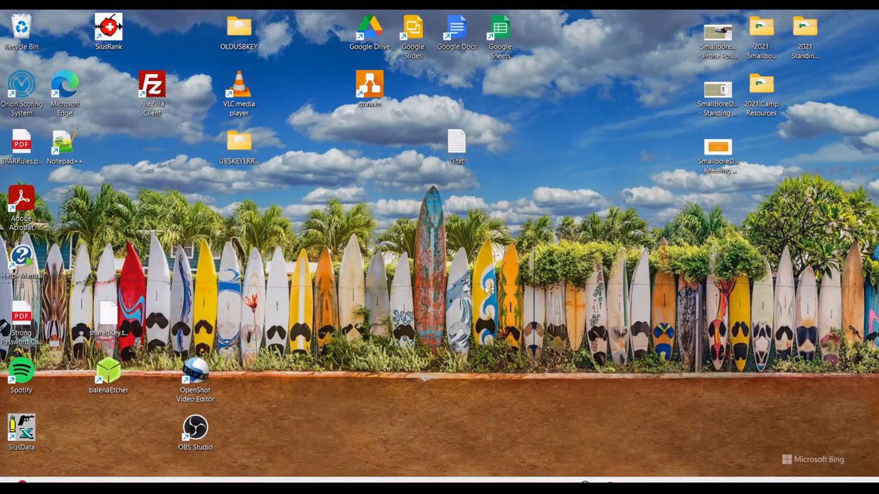
double_click(18, 82)
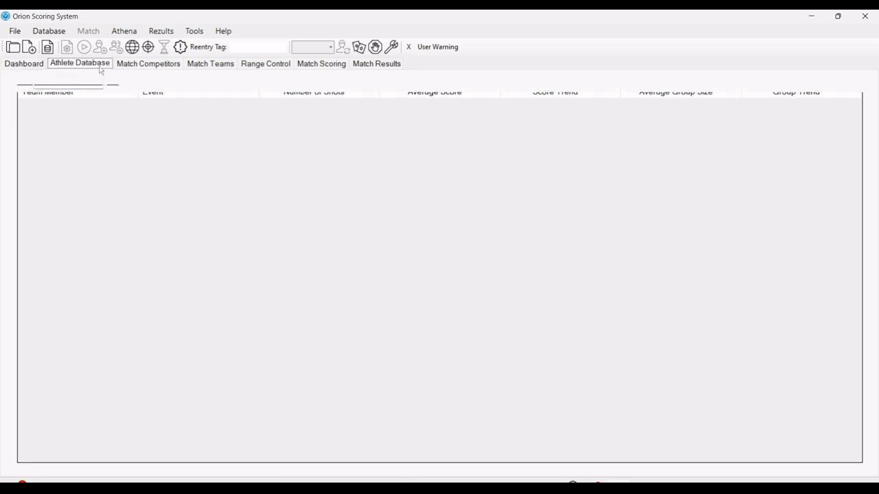
click(79, 62)
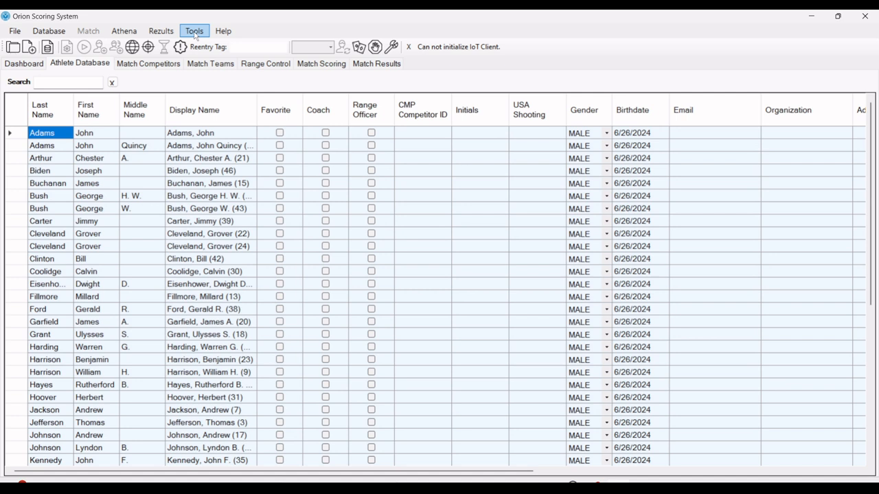
- Restore and open the Import Participants Example 1 match, dismissing the course of fire update prompt
click(194, 30)
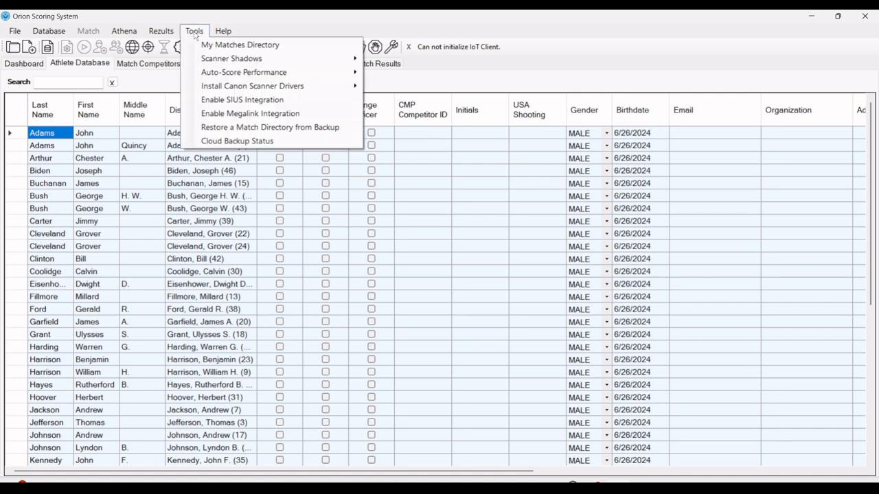
mouse_move(270, 127)
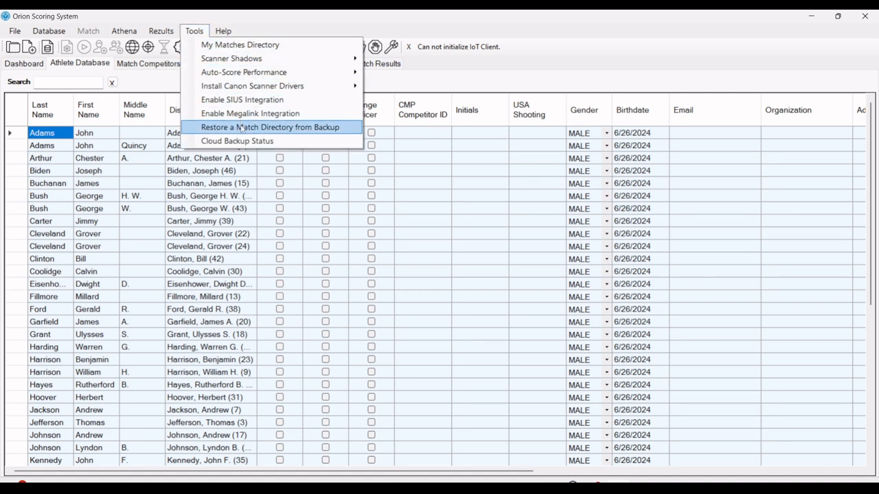
click(275, 127)
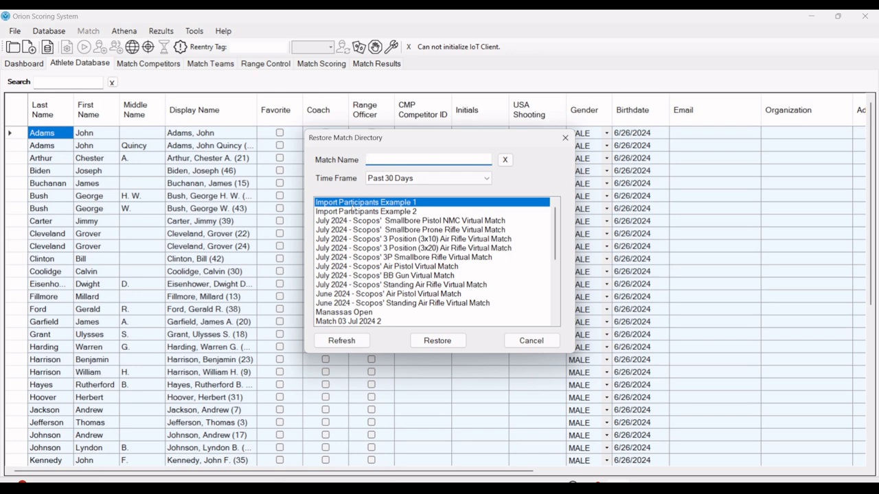
mouse_move(417, 340)
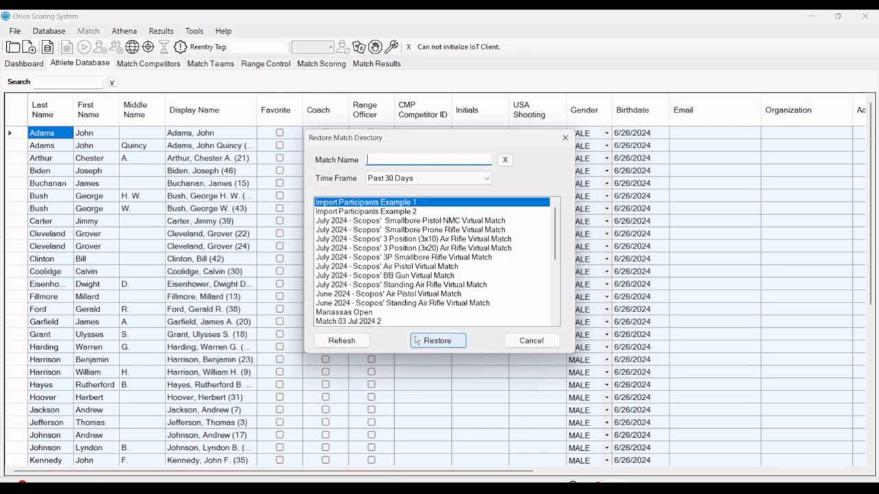
click(437, 341)
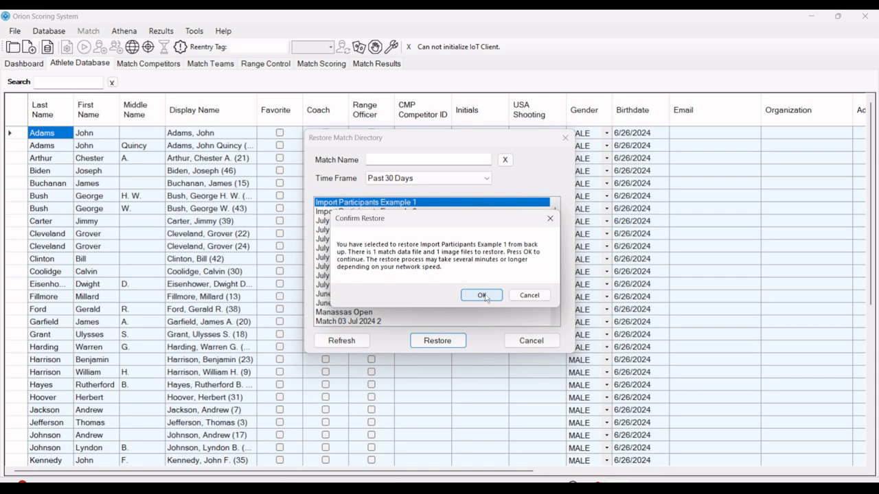
click(481, 295)
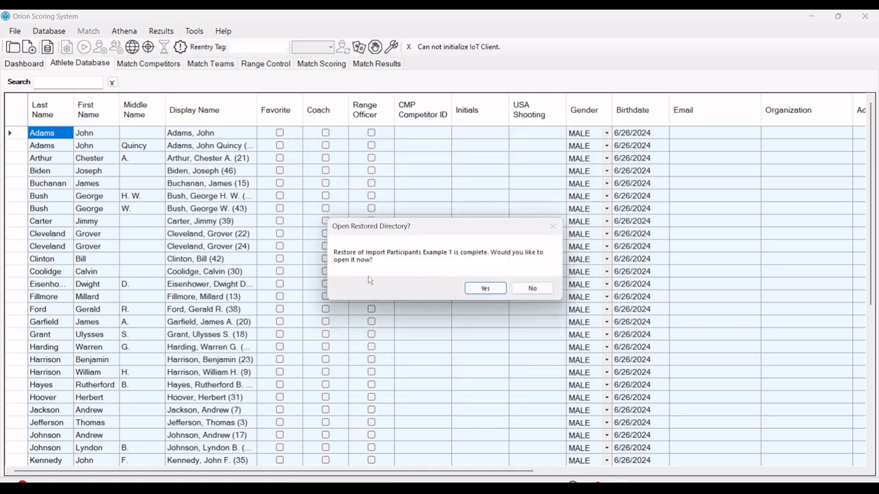
click(531, 289)
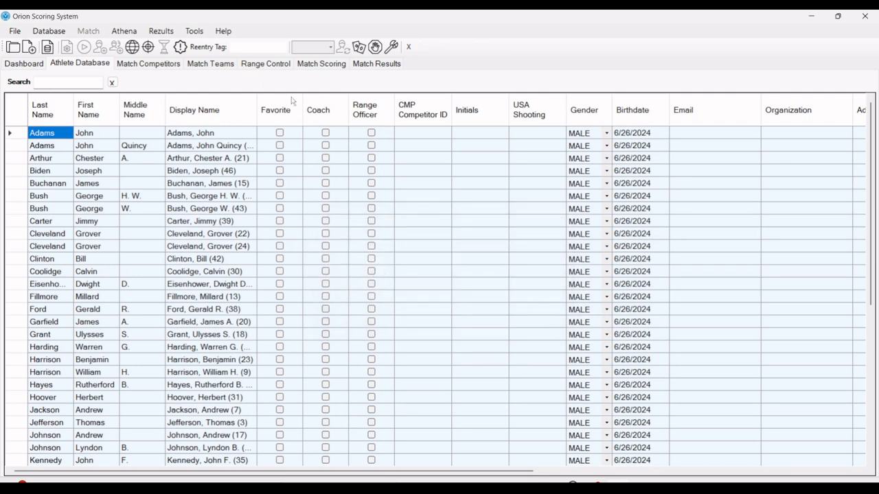
mouse_move(279, 100)
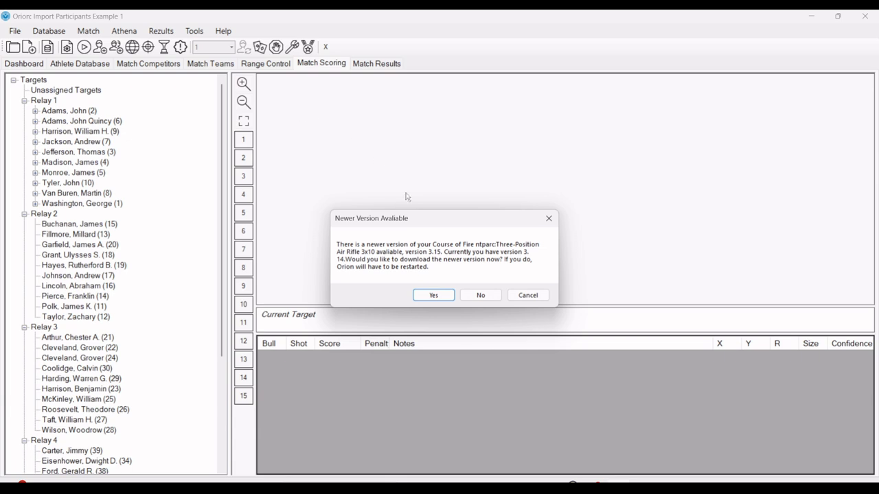
click(479, 295)
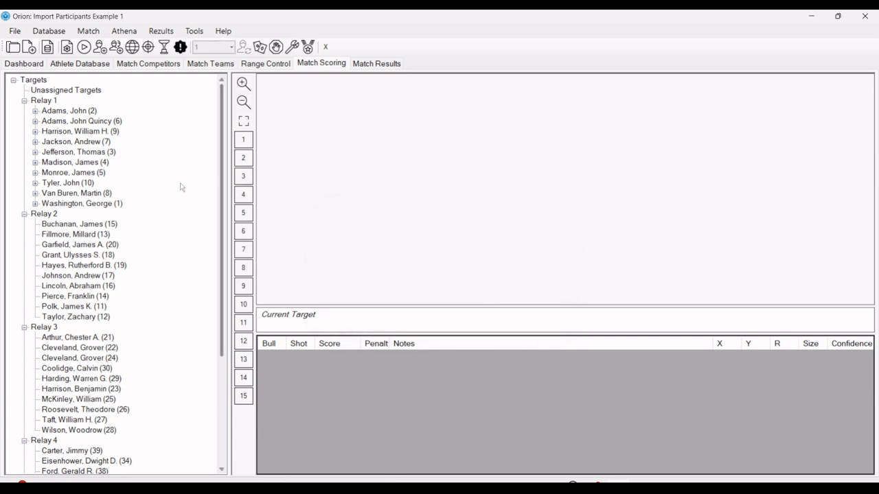
mouse_move(29, 204)
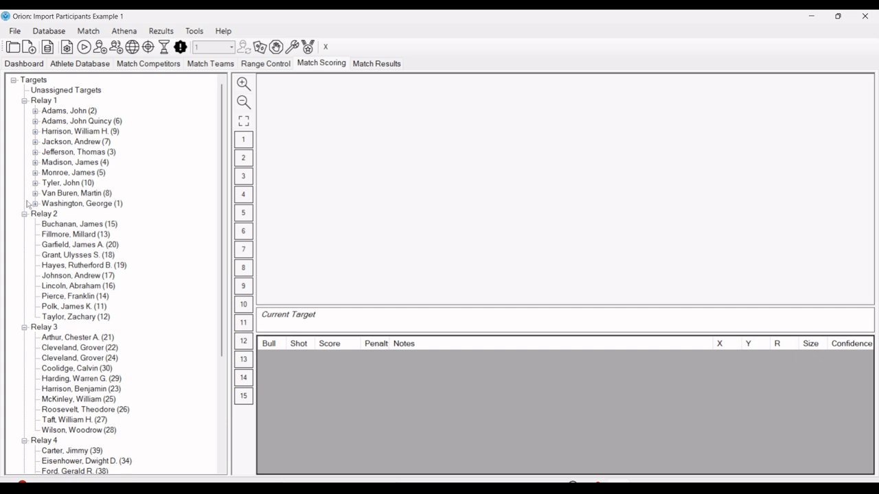
mouse_move(31, 204)
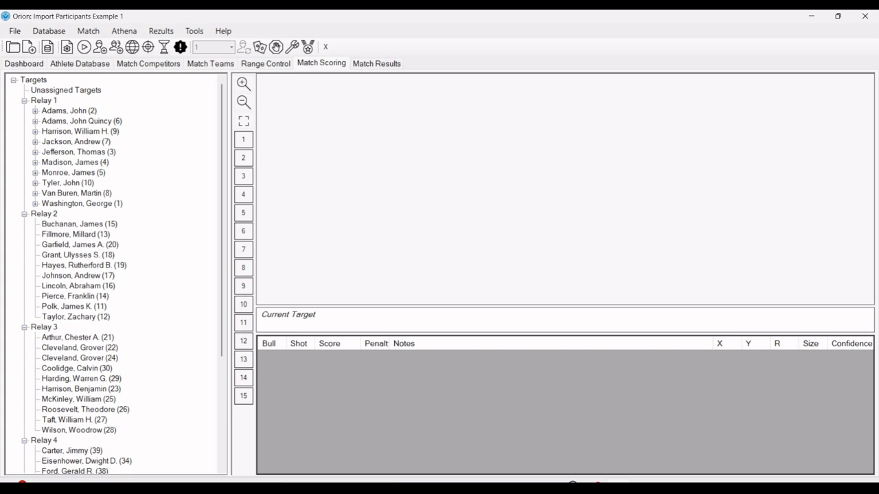